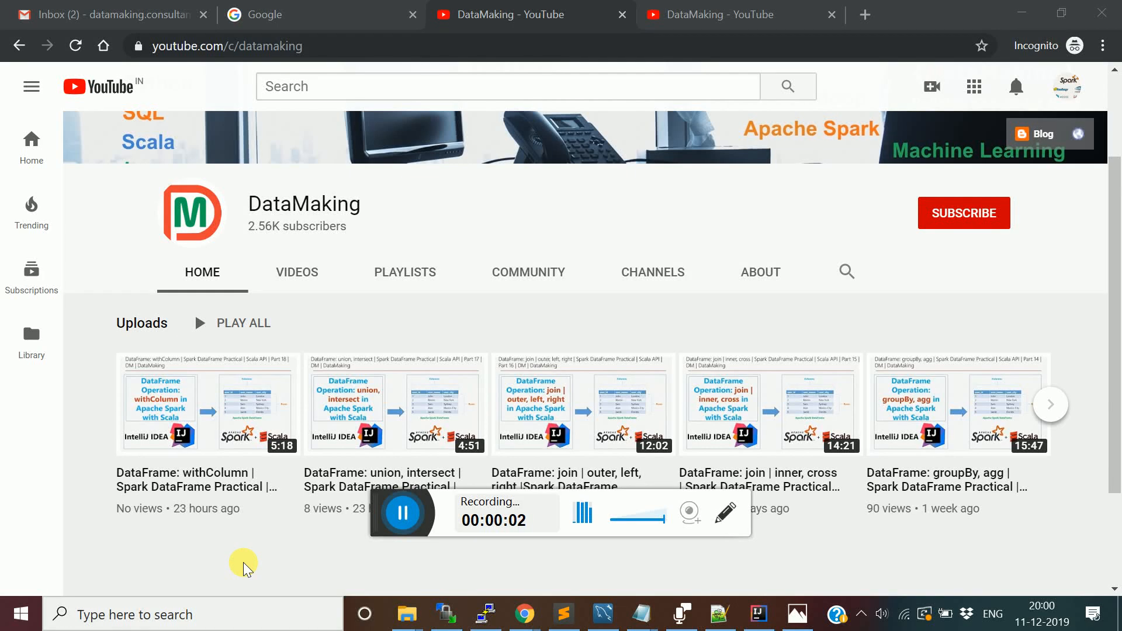
- Preview the part 20 drop, describe, head thumbnail, then return to the IntelliJ tutorial project
{"action": "key", "text": "alt+tab"}
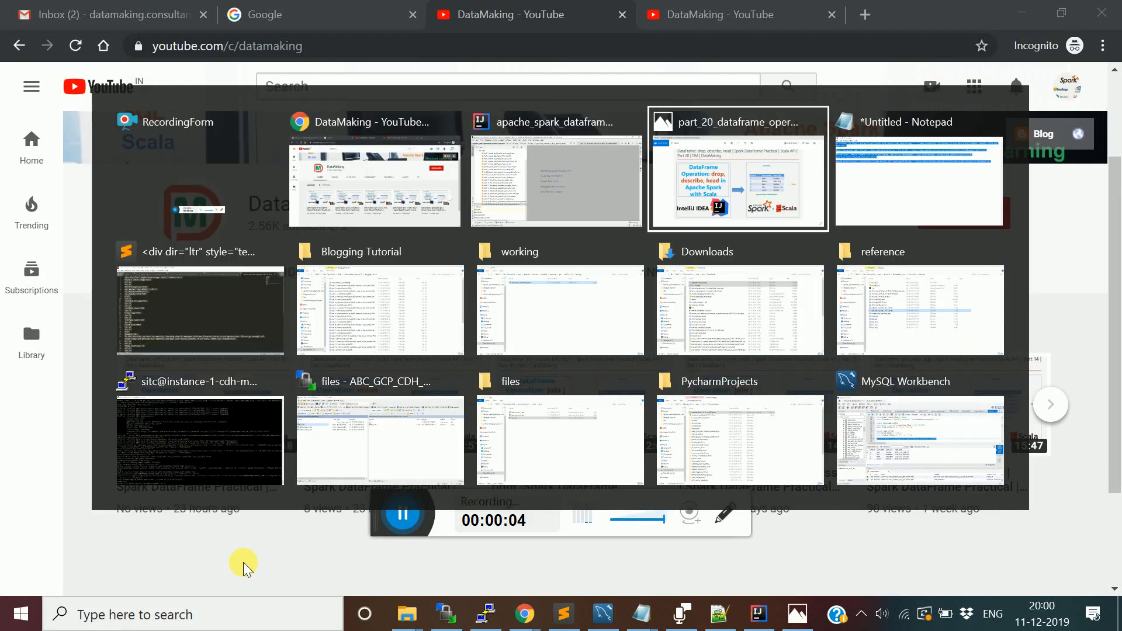
{"action": "left_click", "coordinate": [736, 168]}
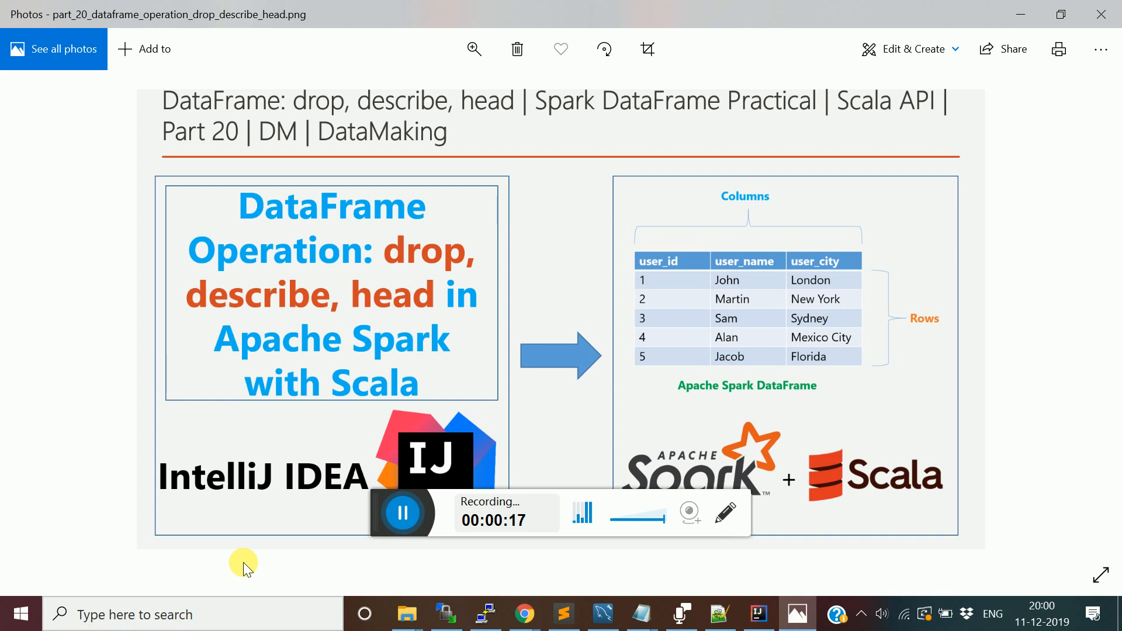
{"action": "key", "text": "alt+tab"}
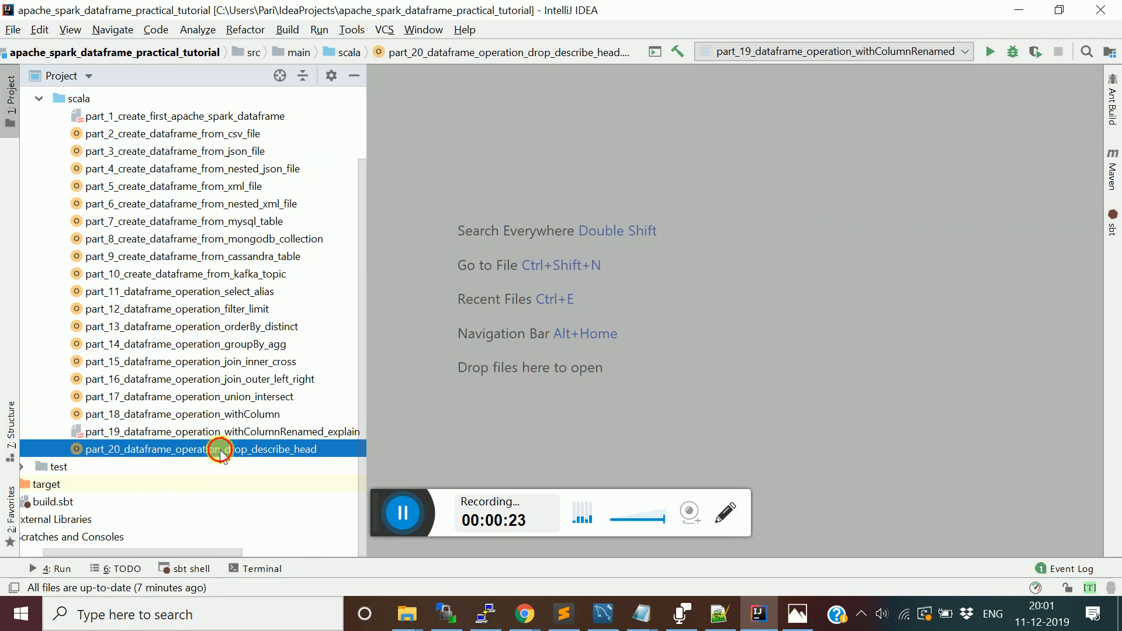
- Open part_20_dataframe_operation_drop_describe_head and highlight the card_type field and orders_seq rows
{"action": "double_click", "coordinate": [202, 449]}
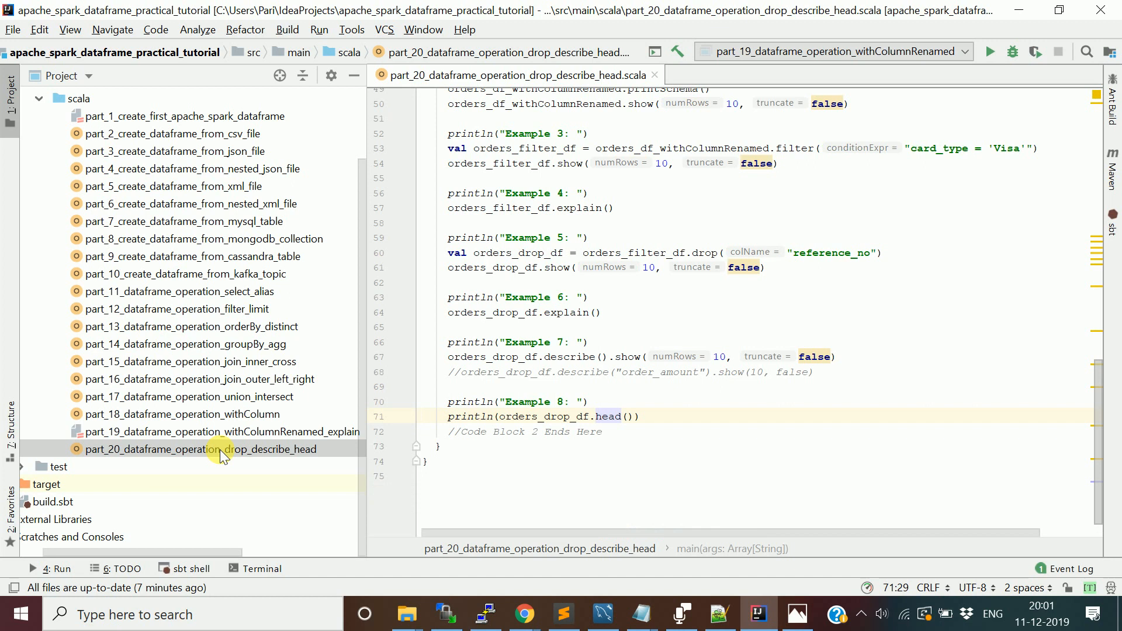
{"action": "mouse_move", "coordinate": [510, 75]}
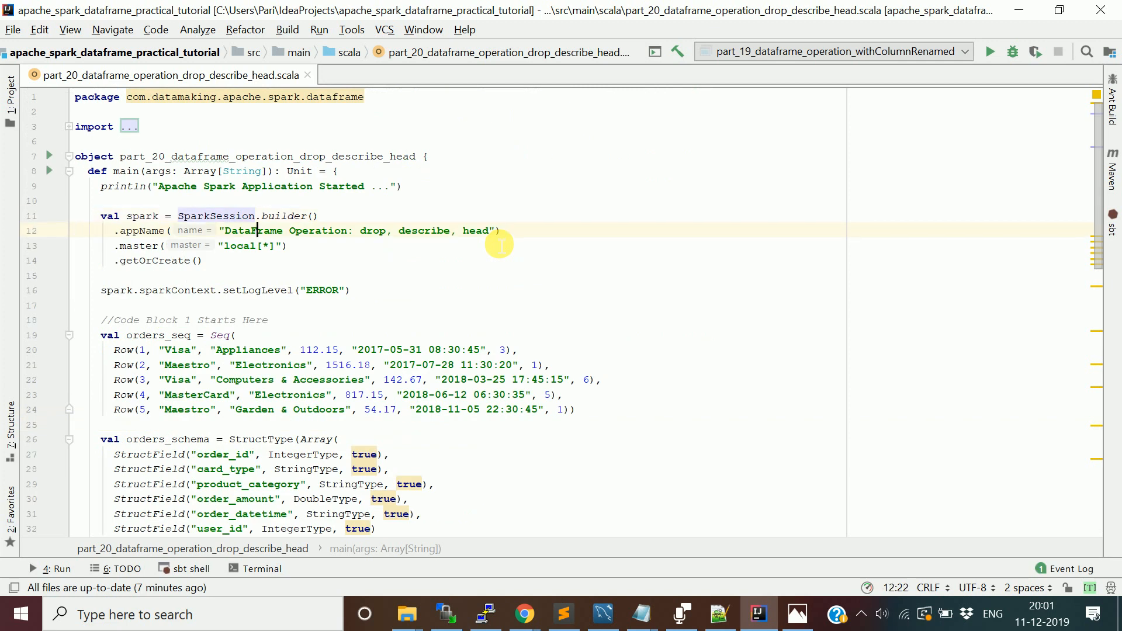
{"action": "left_click", "coordinate": [249, 468]}
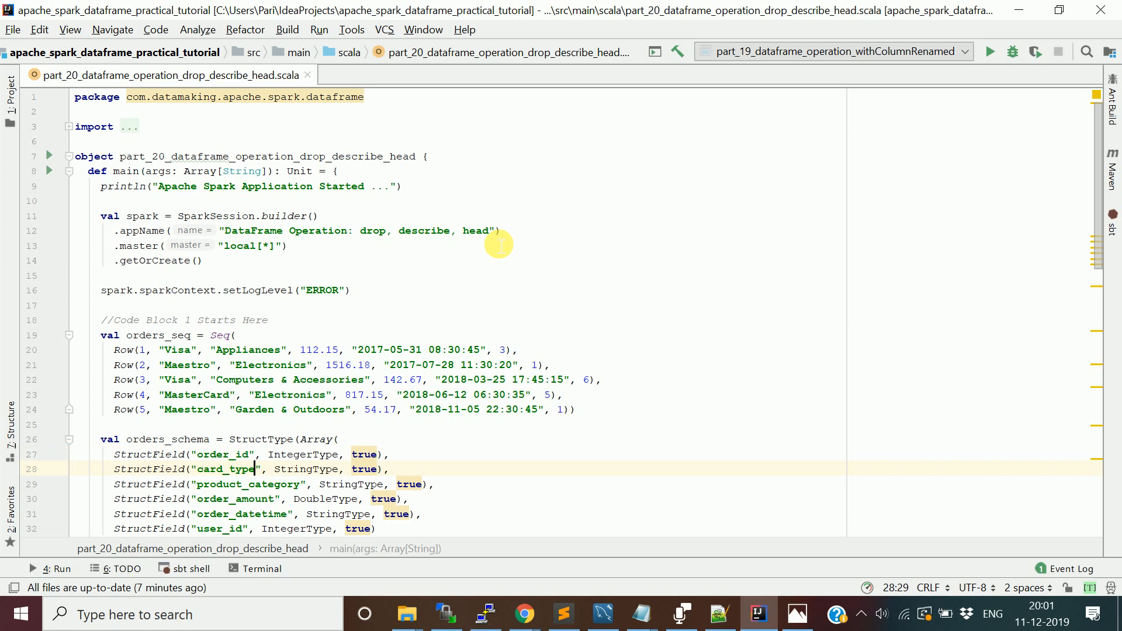
{"action": "left_click", "coordinate": [182, 335]}
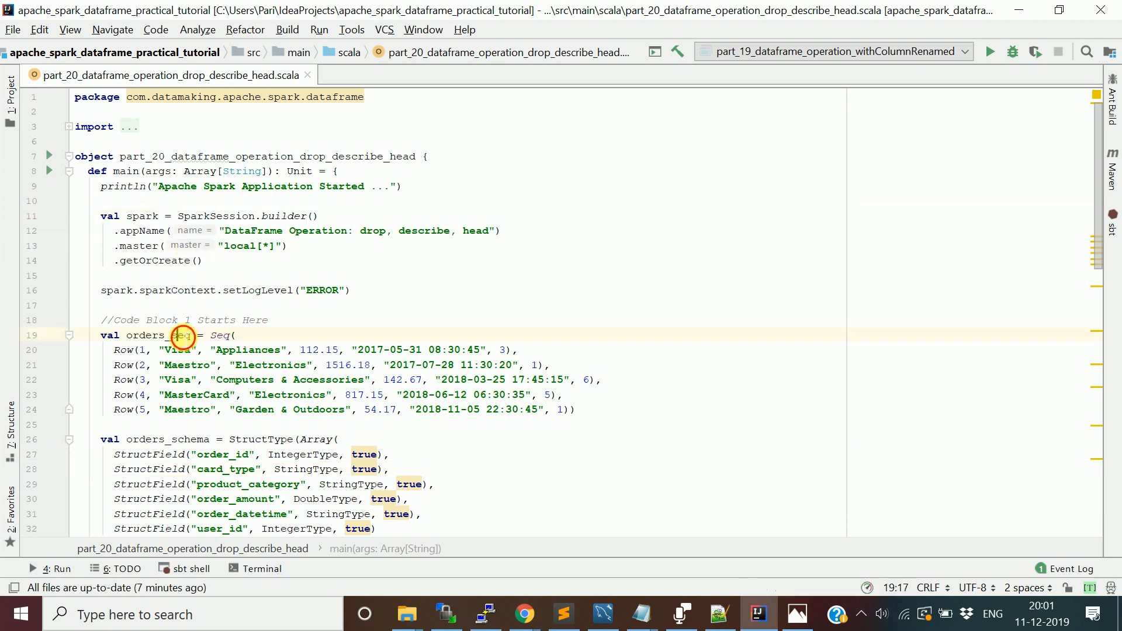
{"action": "scroll", "scroll_direction": "down", "scroll_amount": 3}
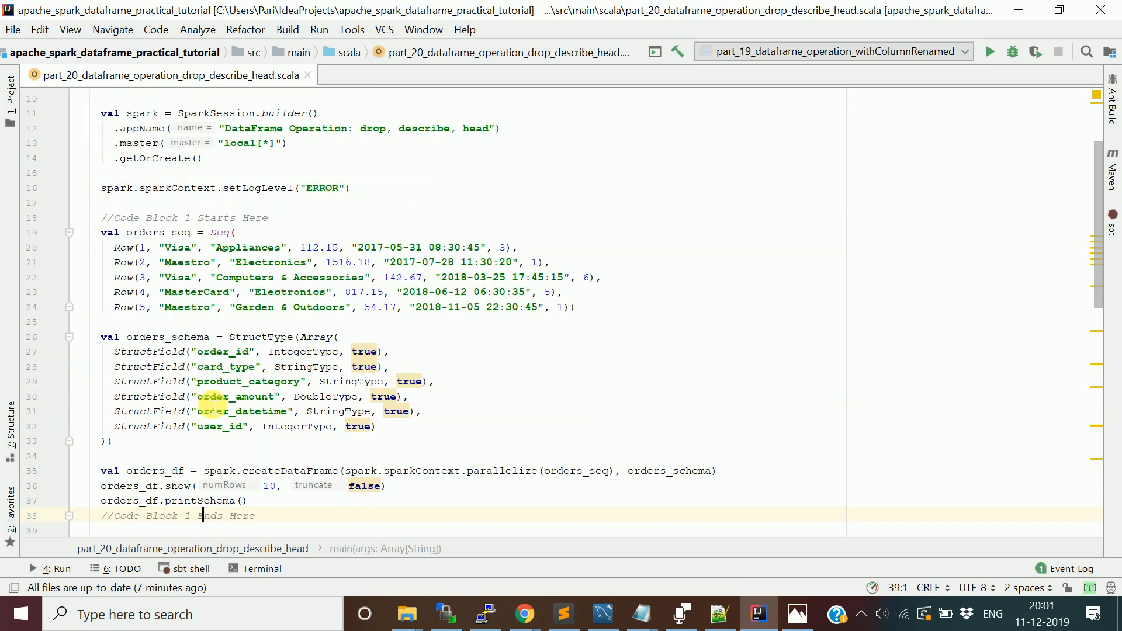
{"action": "scroll", "scroll_direction": "down", "scroll_amount": 3}
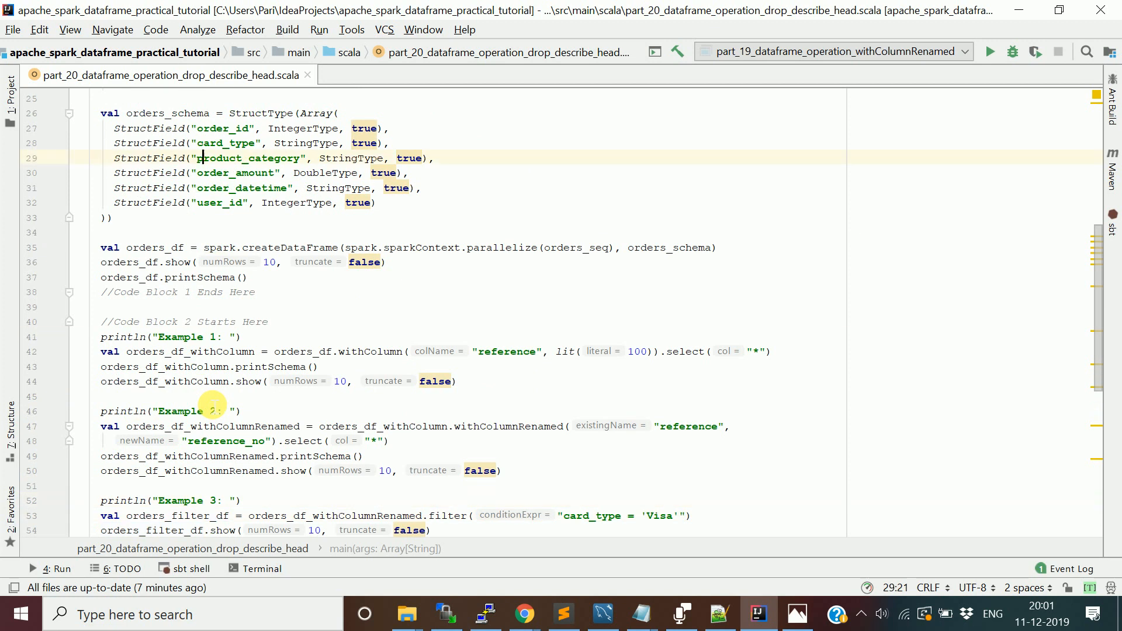
{"action": "scroll", "scroll_direction": "up", "scroll_amount": 3}
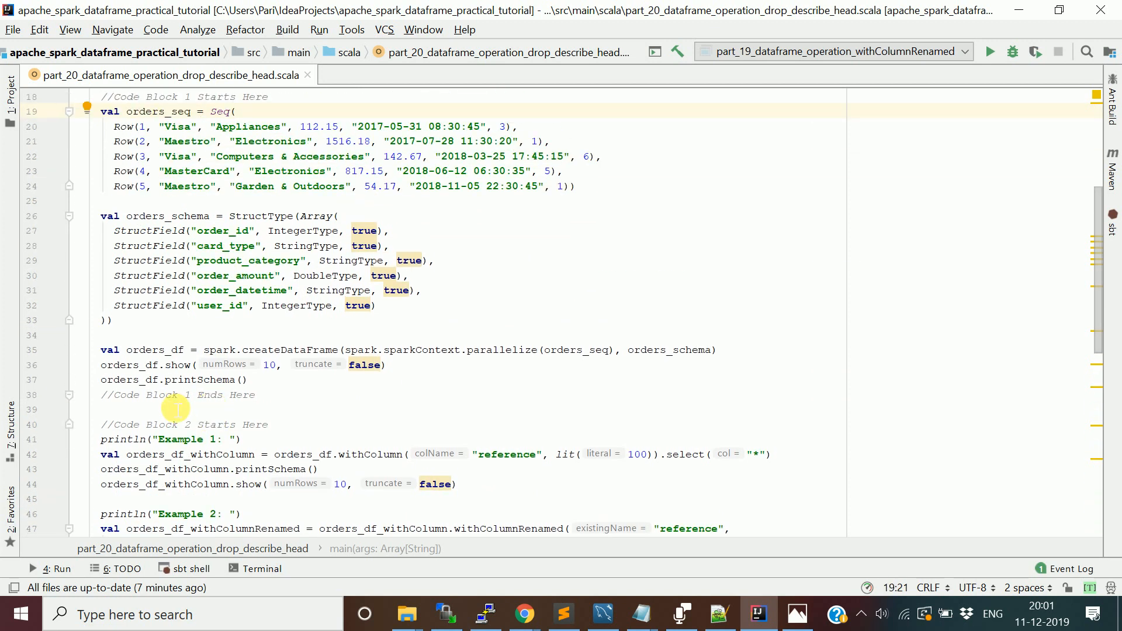
- Point out order_amount and Example 1's schema print, then scroll down to Example 5's drop
{"action": "left_click", "coordinate": [203, 275]}
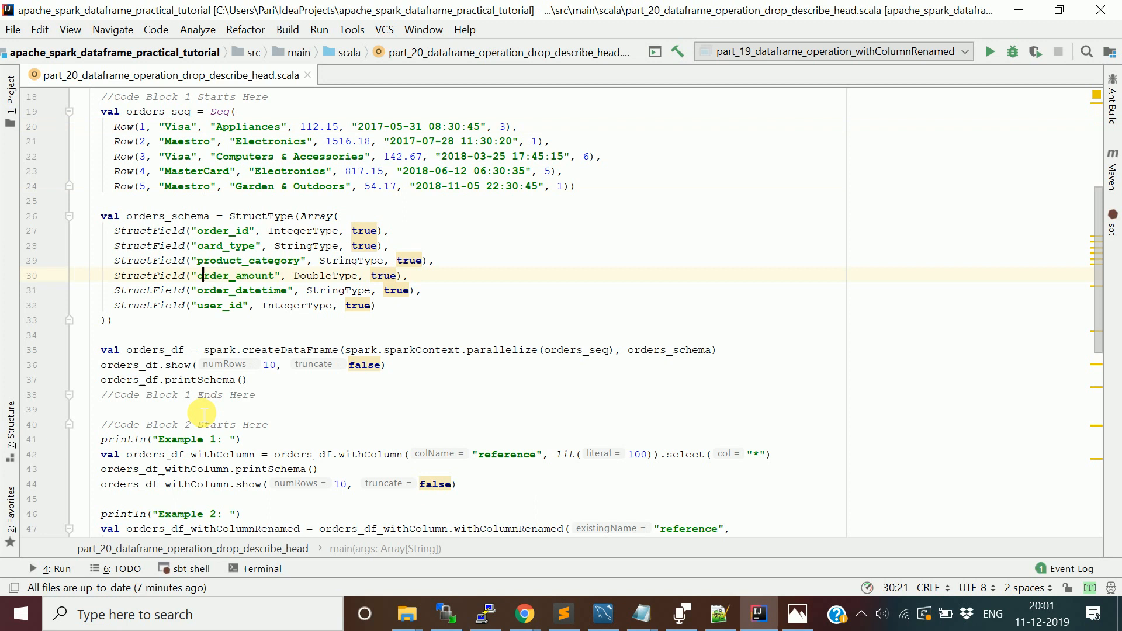
{"action": "left_click", "coordinate": [204, 469]}
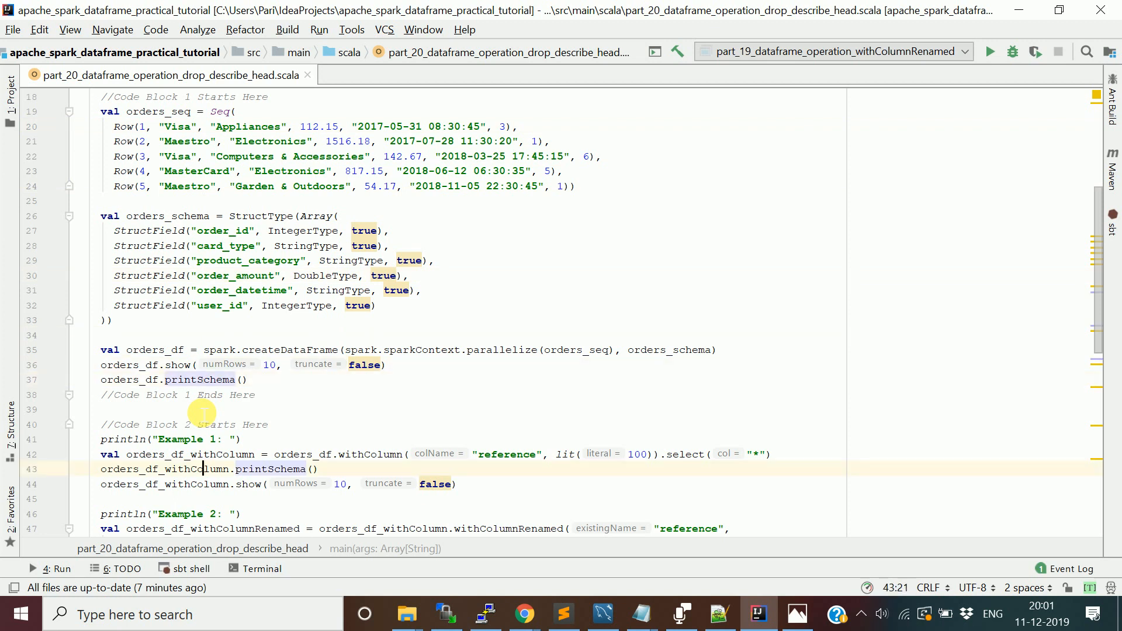
{"action": "scroll", "scroll_direction": "down", "scroll_amount": 3}
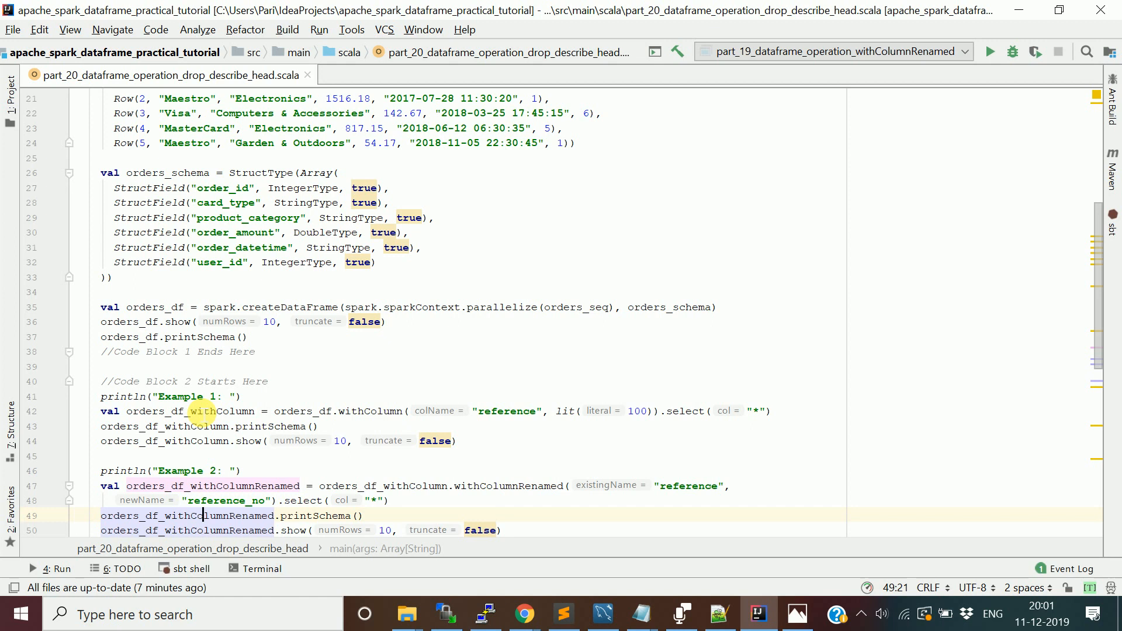
{"action": "scroll", "scroll_direction": "down", "scroll_amount": 3}
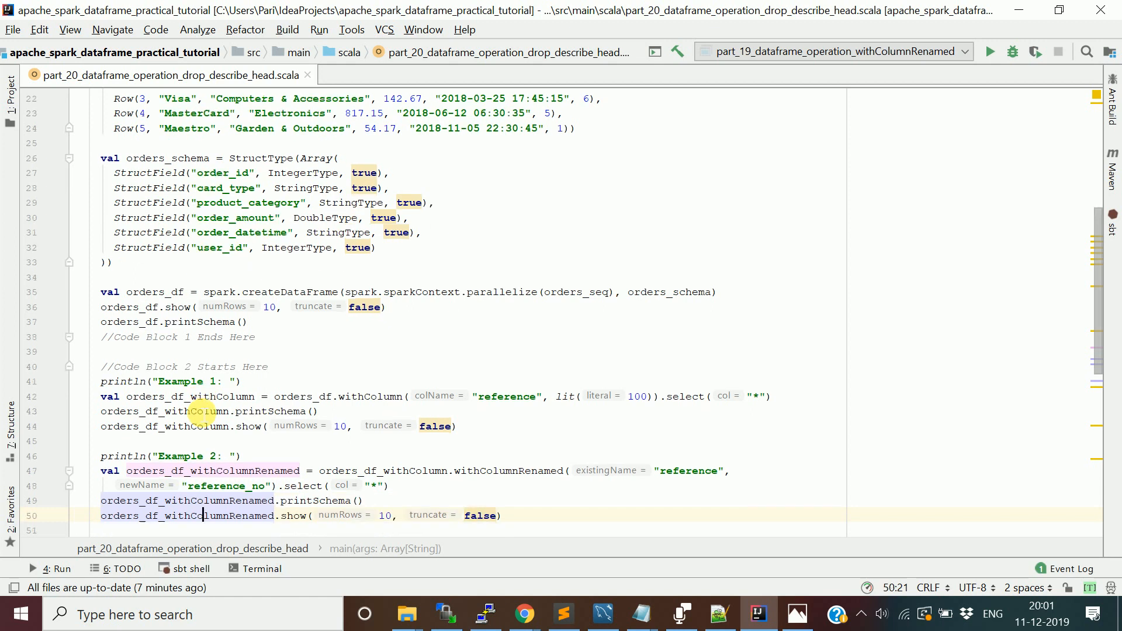
{"action": "scroll", "scroll_direction": "down", "scroll_amount": 3}
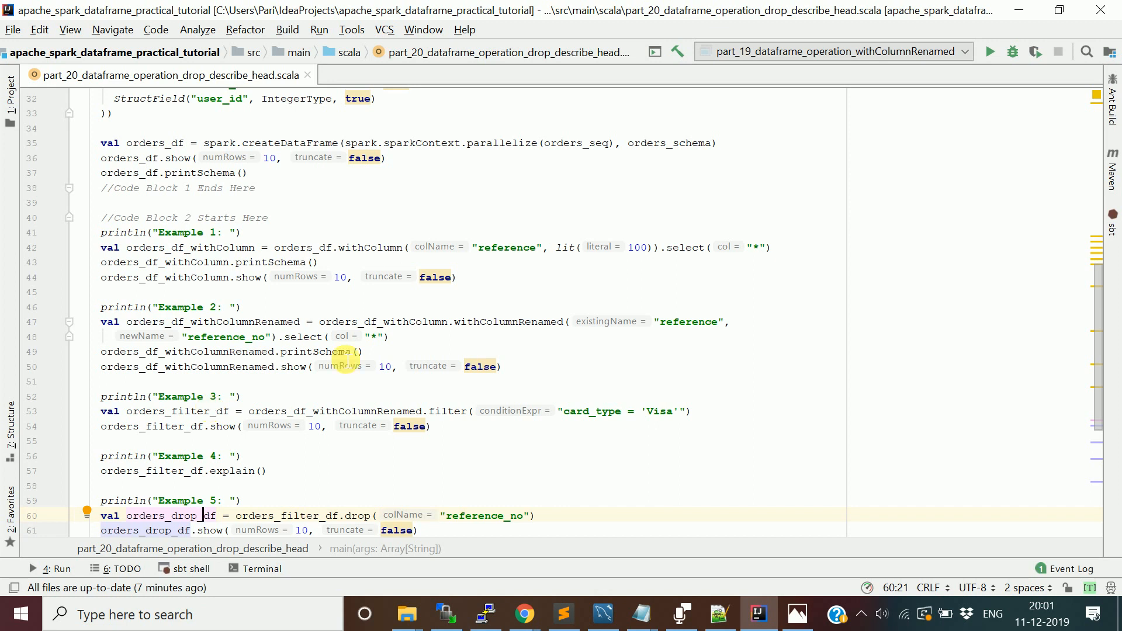
{"action": "double_click", "coordinate": [506, 247]}
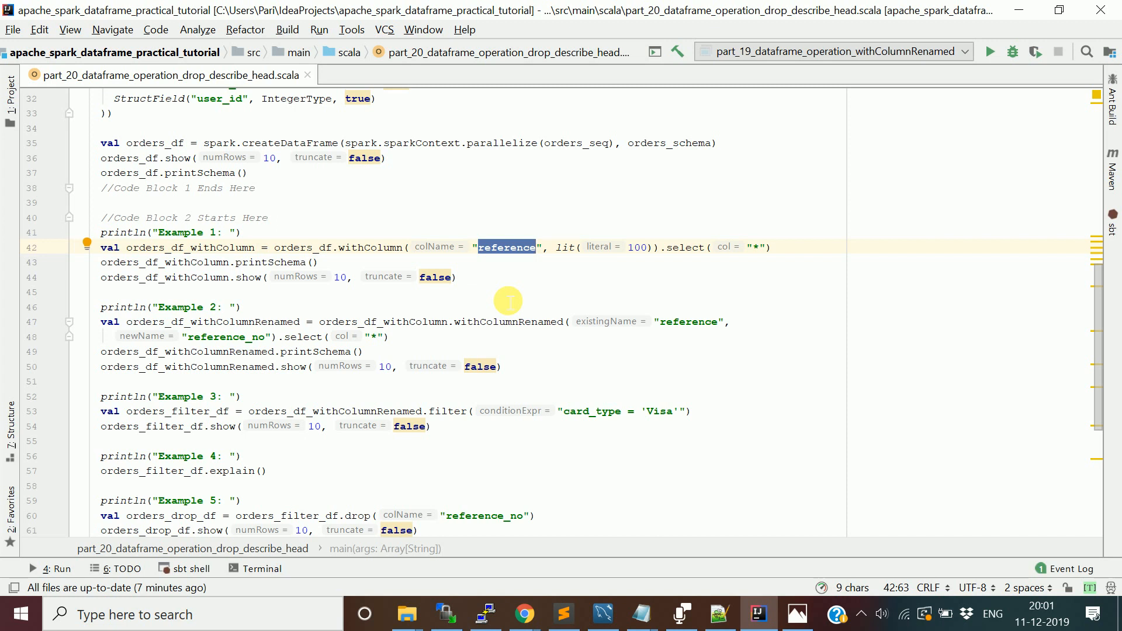
{"action": "mouse_move", "coordinate": [319, 251]}
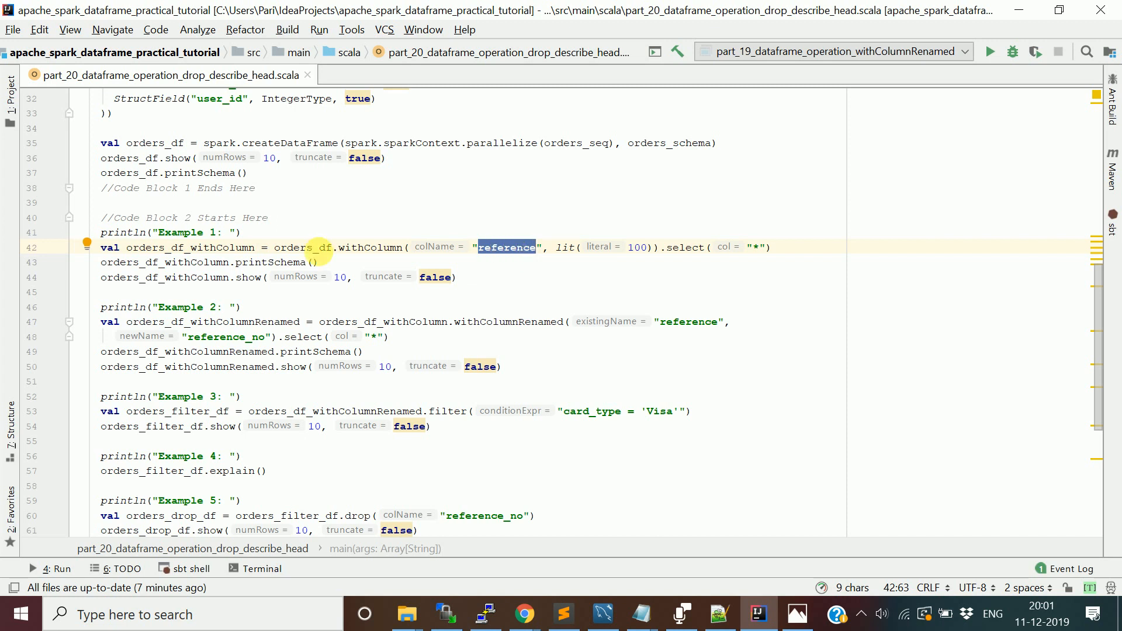
{"action": "left_click", "coordinate": [315, 262]}
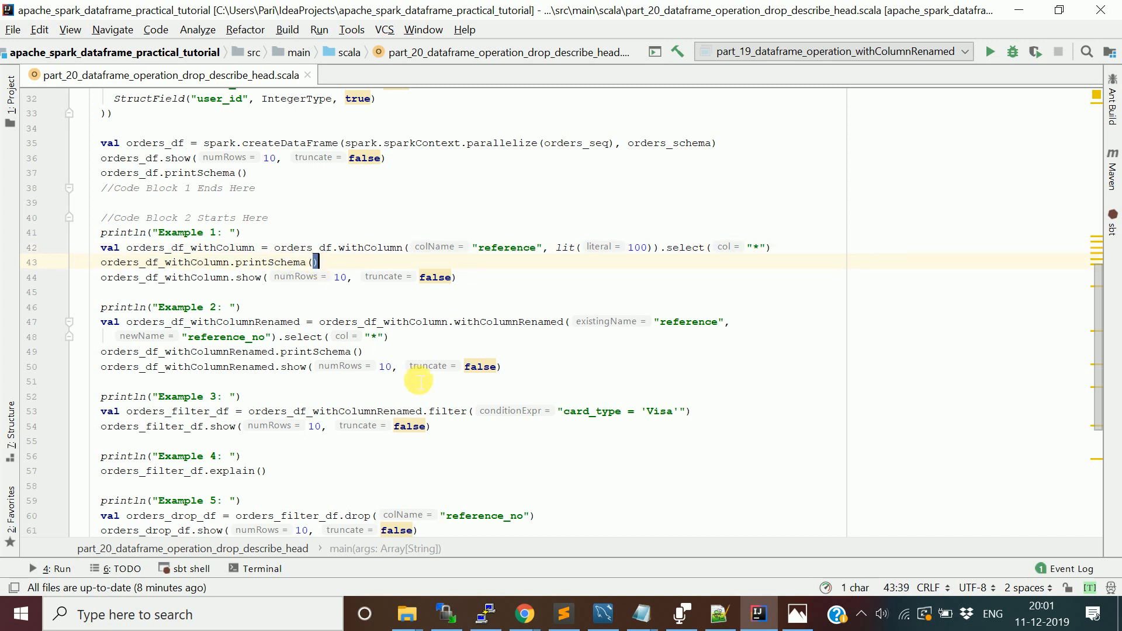
{"action": "mouse_move", "coordinate": [461, 342]}
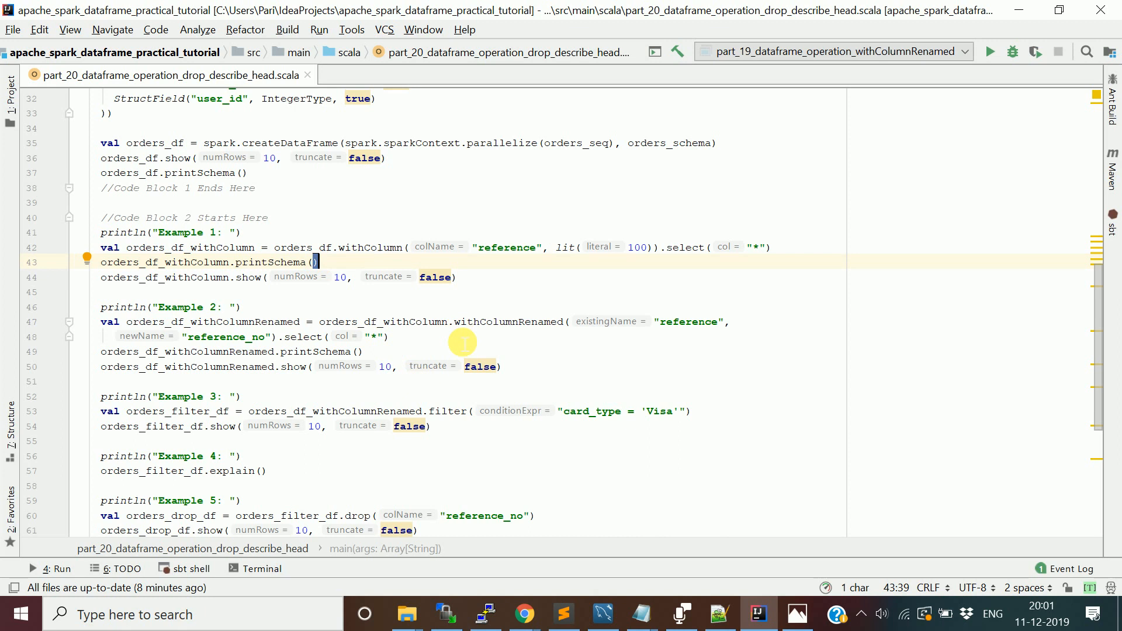
{"action": "mouse_move", "coordinate": [624, 339]}
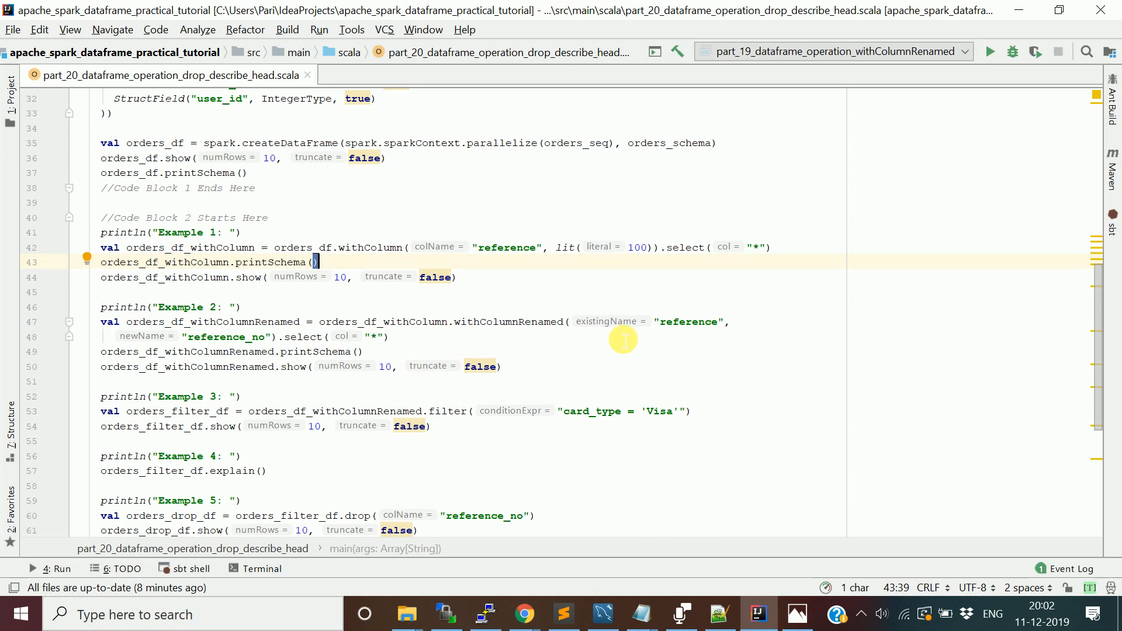
{"action": "mouse_move", "coordinate": [672, 322]}
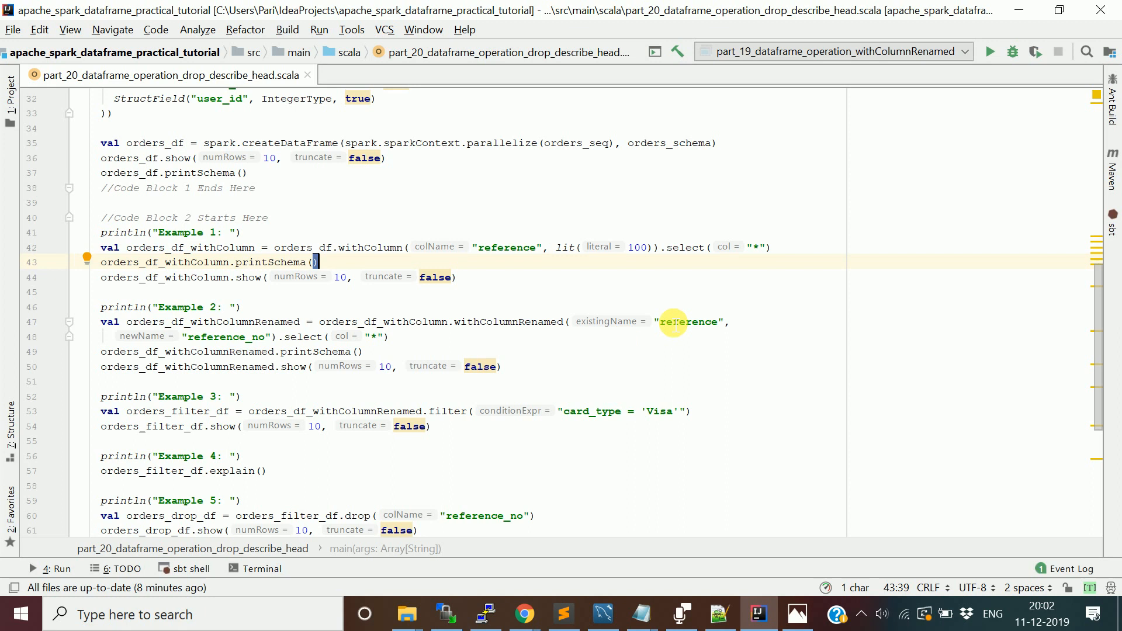
{"action": "double_click", "coordinate": [689, 321]}
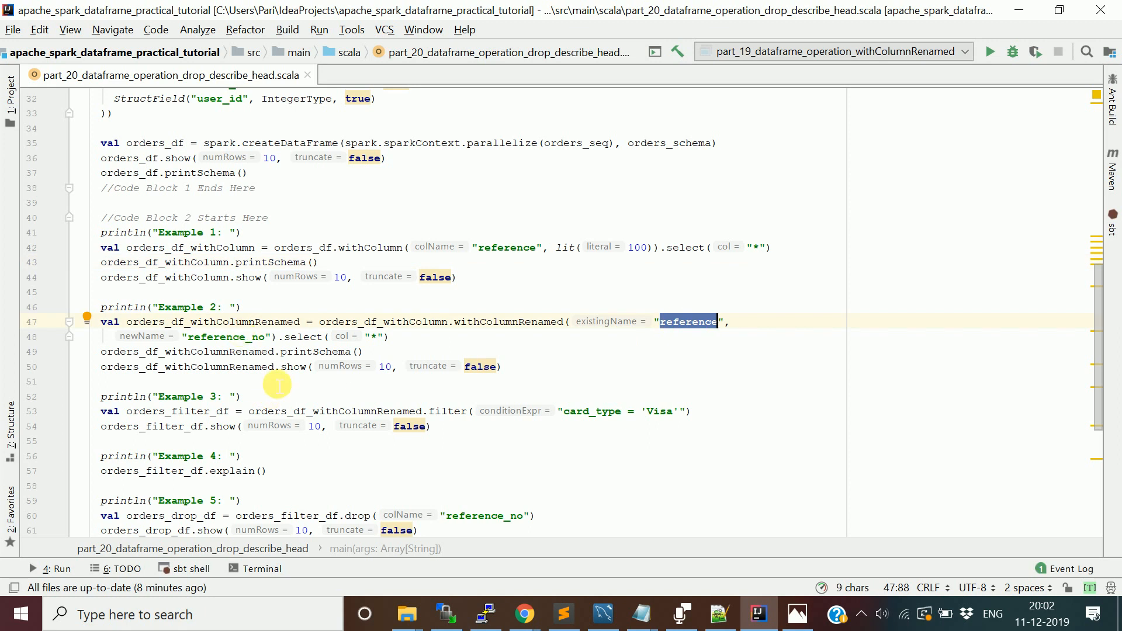
{"action": "scroll", "scroll_direction": "down", "scroll_amount": 3}
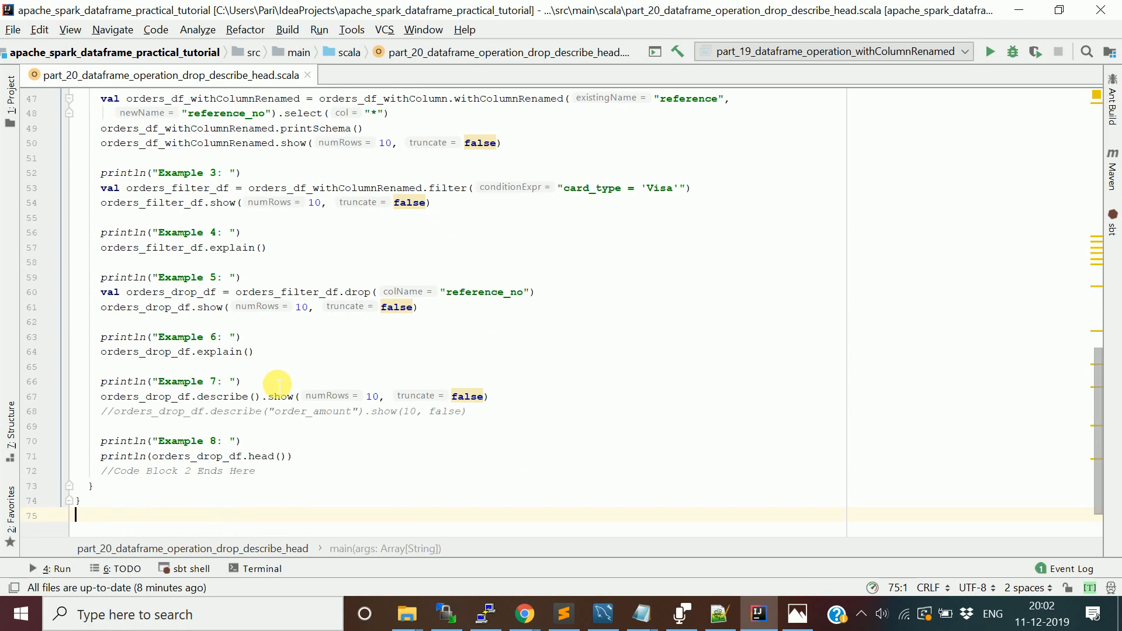
{"action": "double_click", "coordinate": [446, 188]}
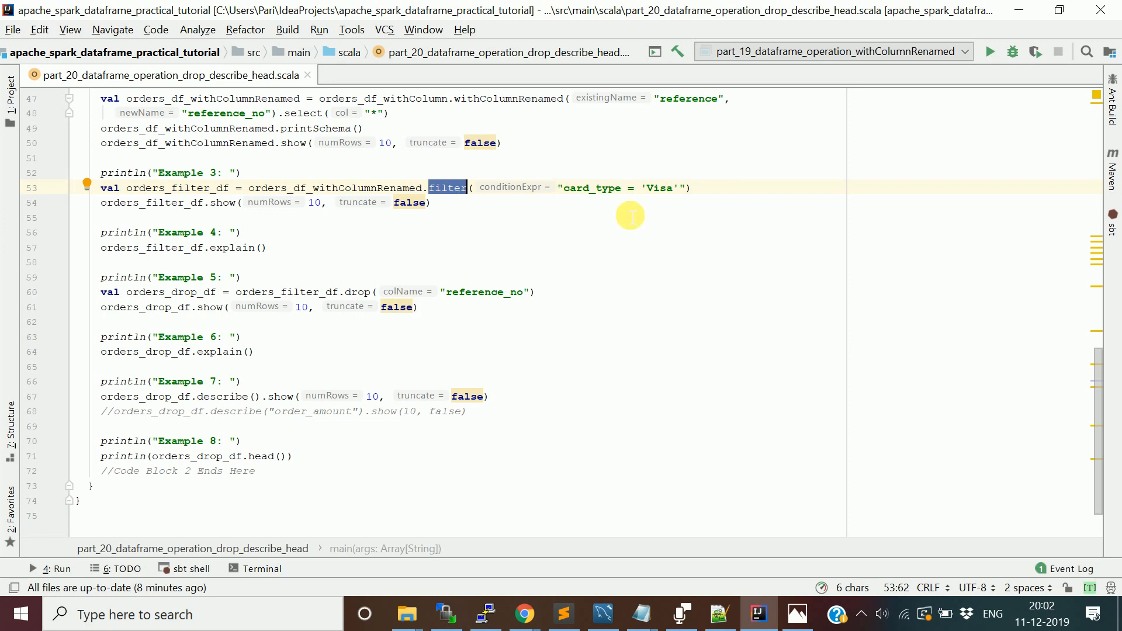
{"action": "mouse_move", "coordinate": [287, 252]}
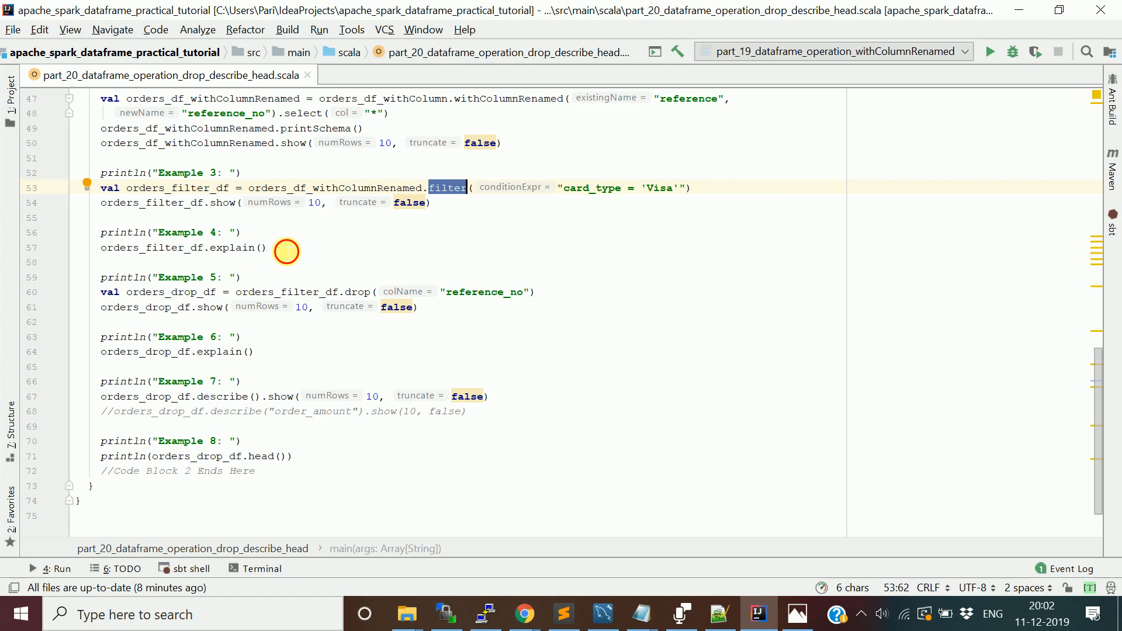
{"action": "left_click_drag", "start_coordinate": [101, 232], "coordinate": [268, 248]}
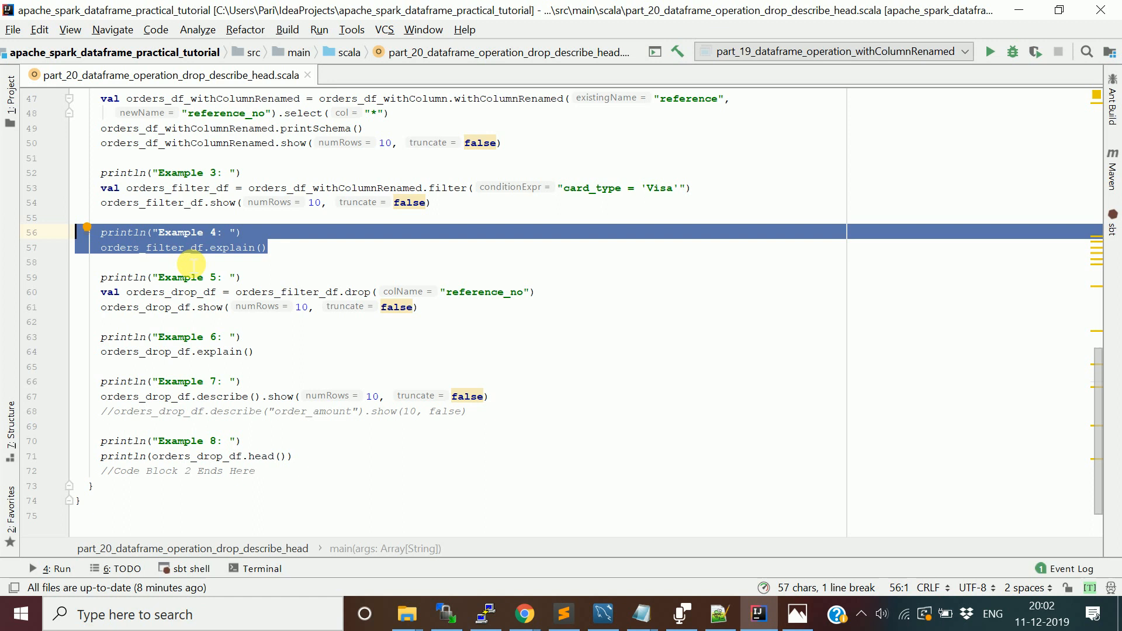
{"action": "double_click", "coordinate": [178, 187]}
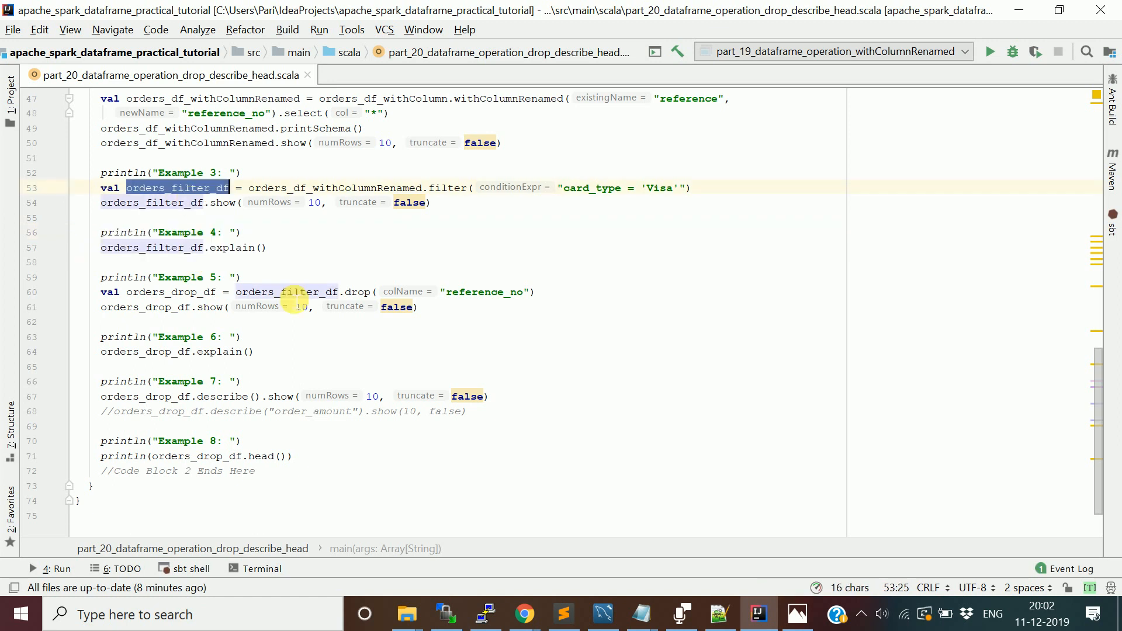
{"action": "mouse_move", "coordinate": [311, 336]}
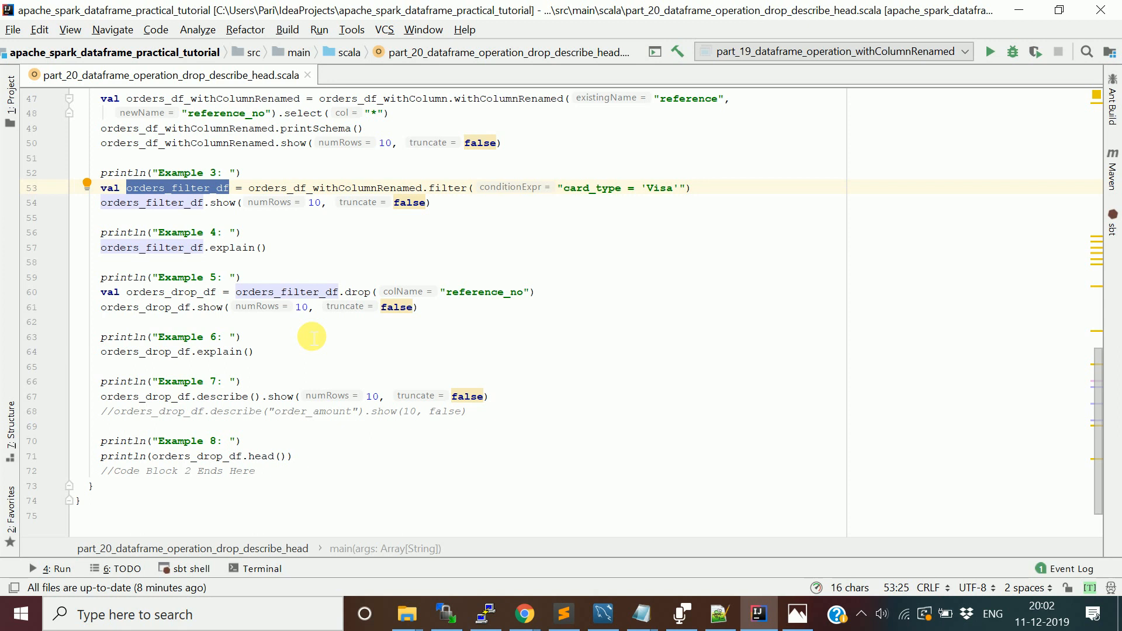
{"action": "left_click", "coordinate": [512, 292]}
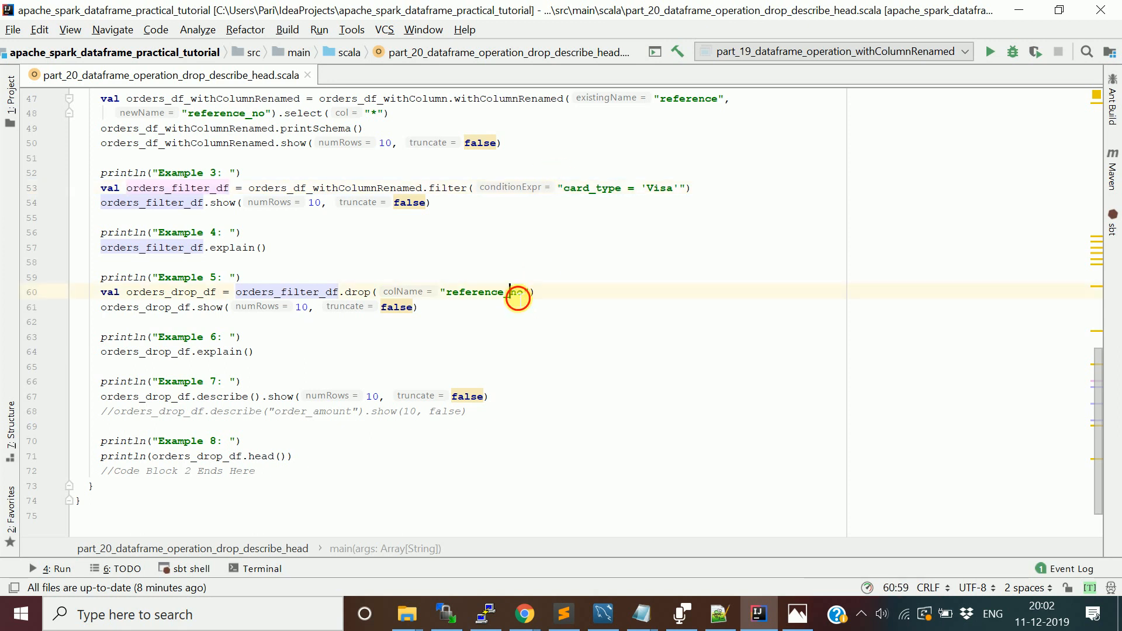
{"action": "double_click", "coordinate": [477, 292]}
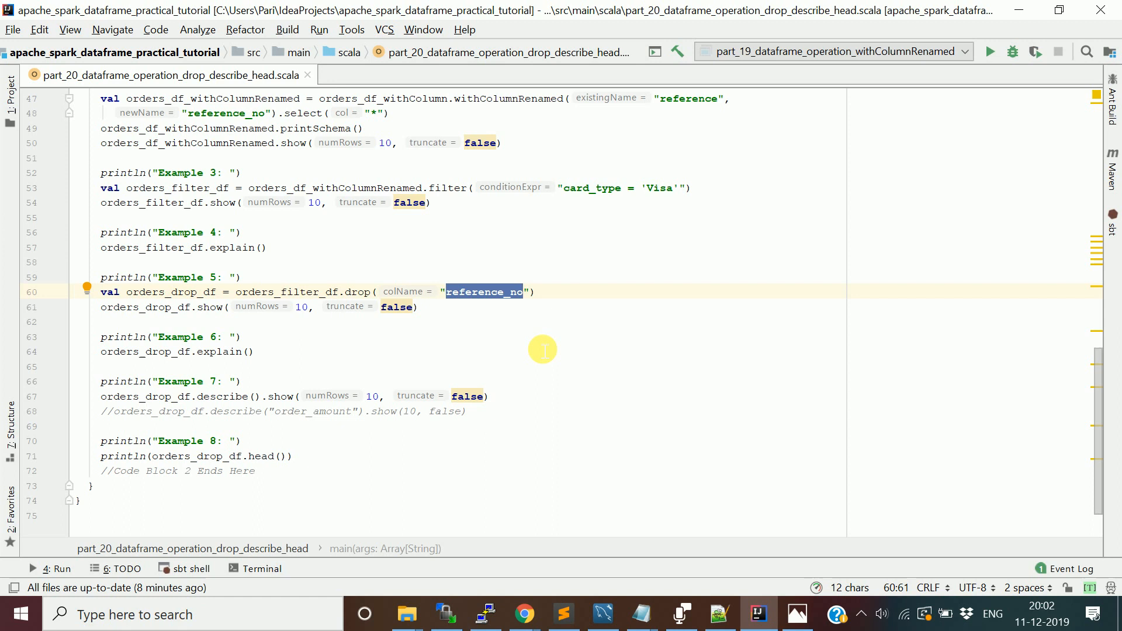
{"action": "mouse_move", "coordinate": [493, 339]}
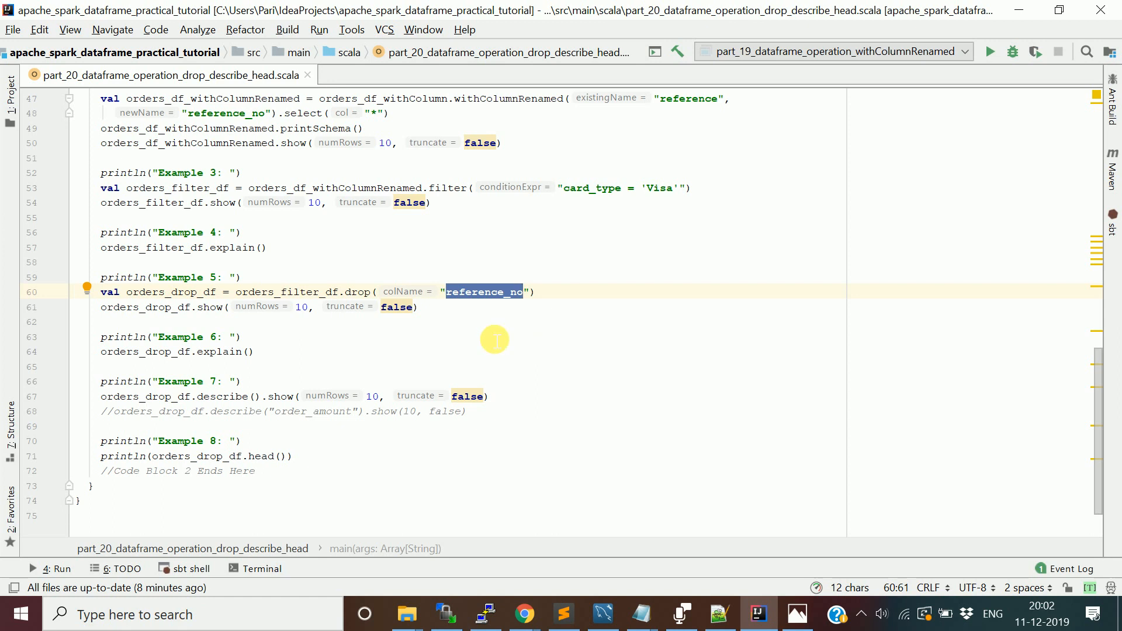
{"action": "left_click", "coordinate": [363, 292]}
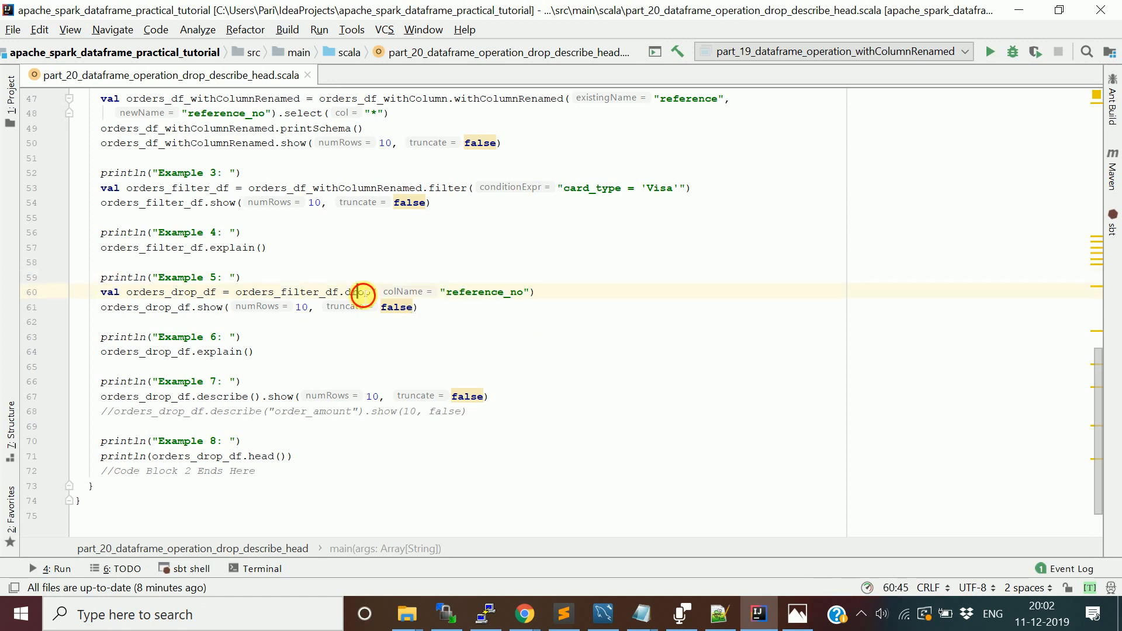
{"action": "double_click", "coordinate": [358, 292]}
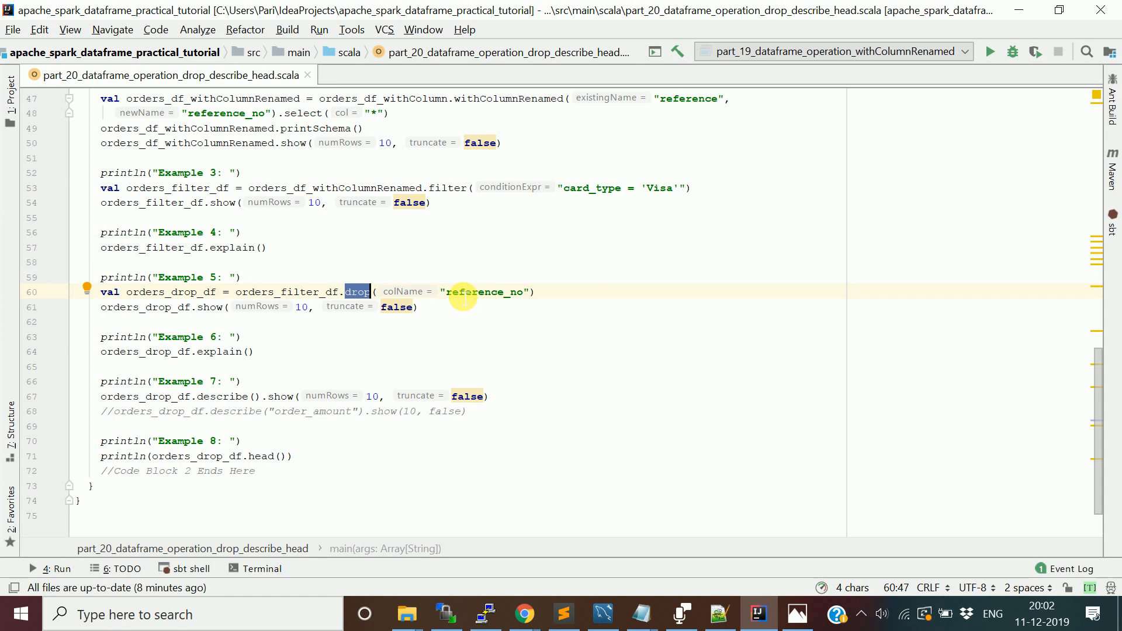
{"action": "mouse_move", "coordinate": [331, 382]}
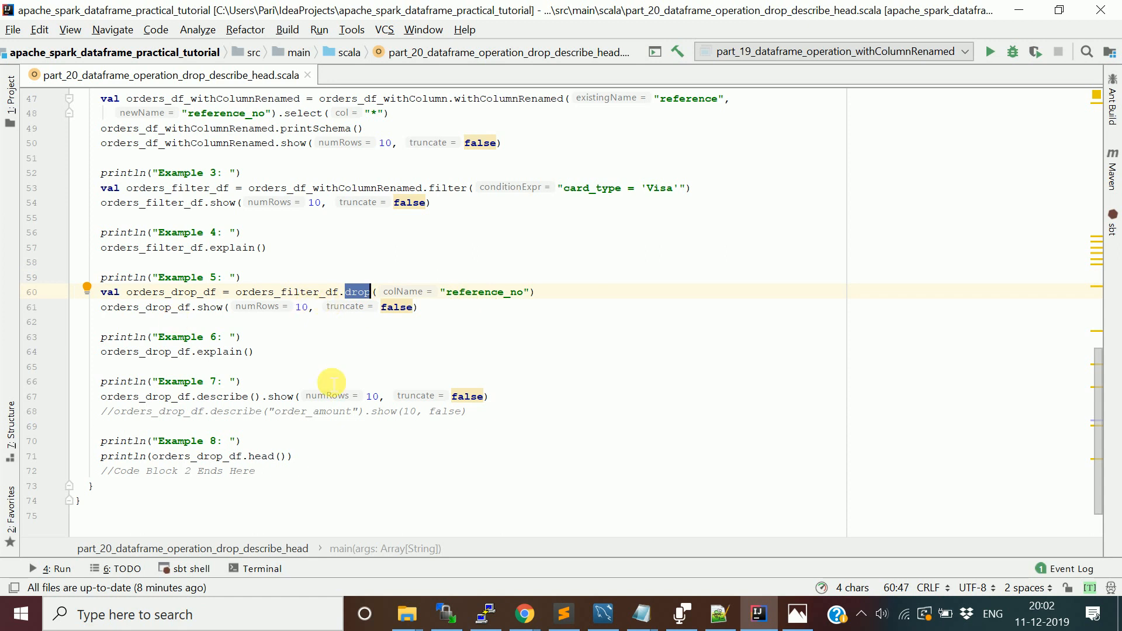
{"action": "mouse_move", "coordinate": [296, 364]}
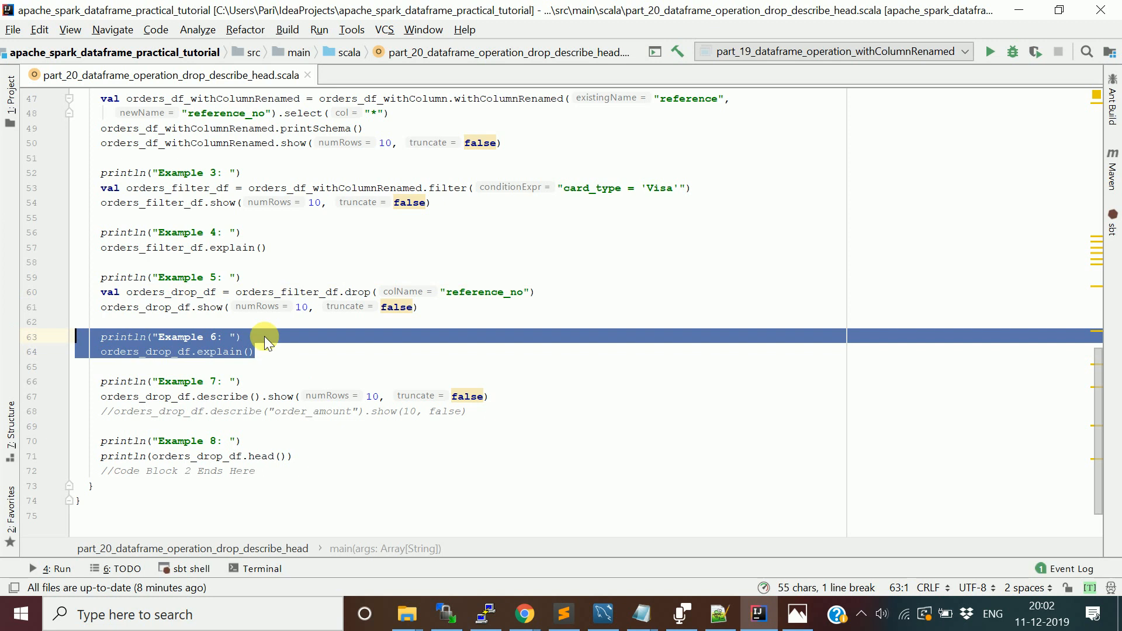
{"action": "left_click", "coordinate": [293, 366]}
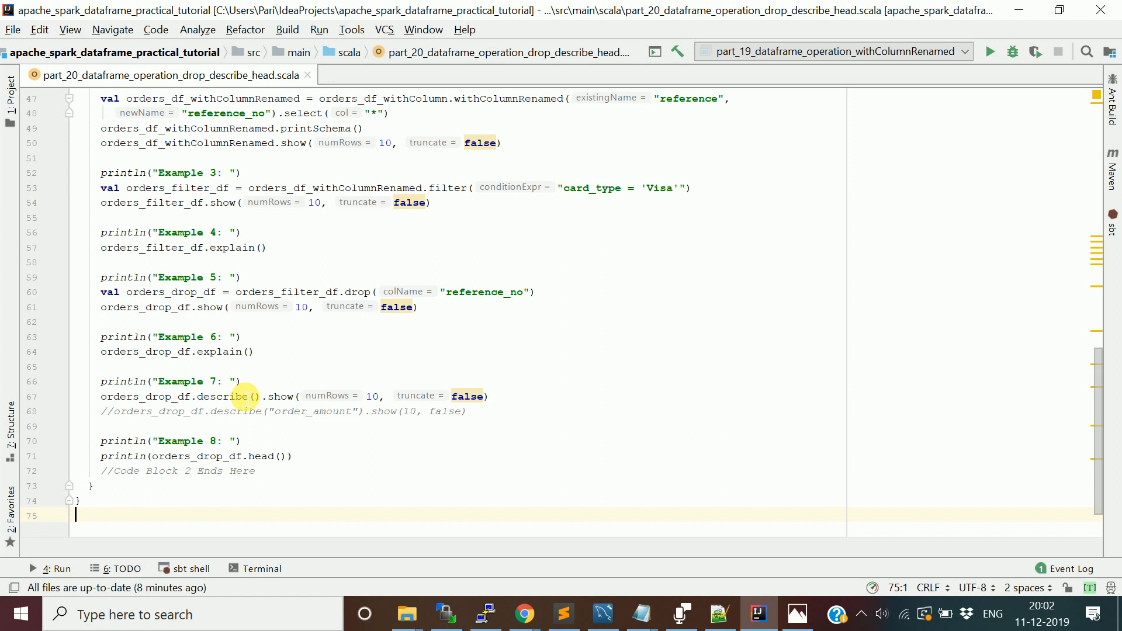
{"action": "double_click", "coordinate": [233, 396]}
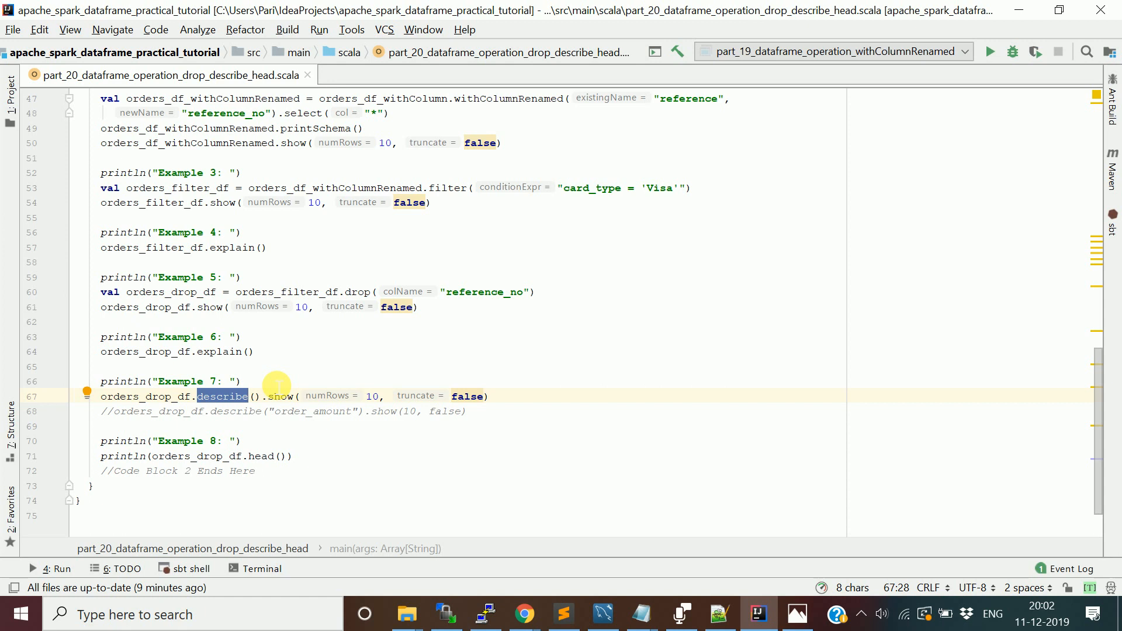
{"action": "double_click", "coordinate": [143, 396]}
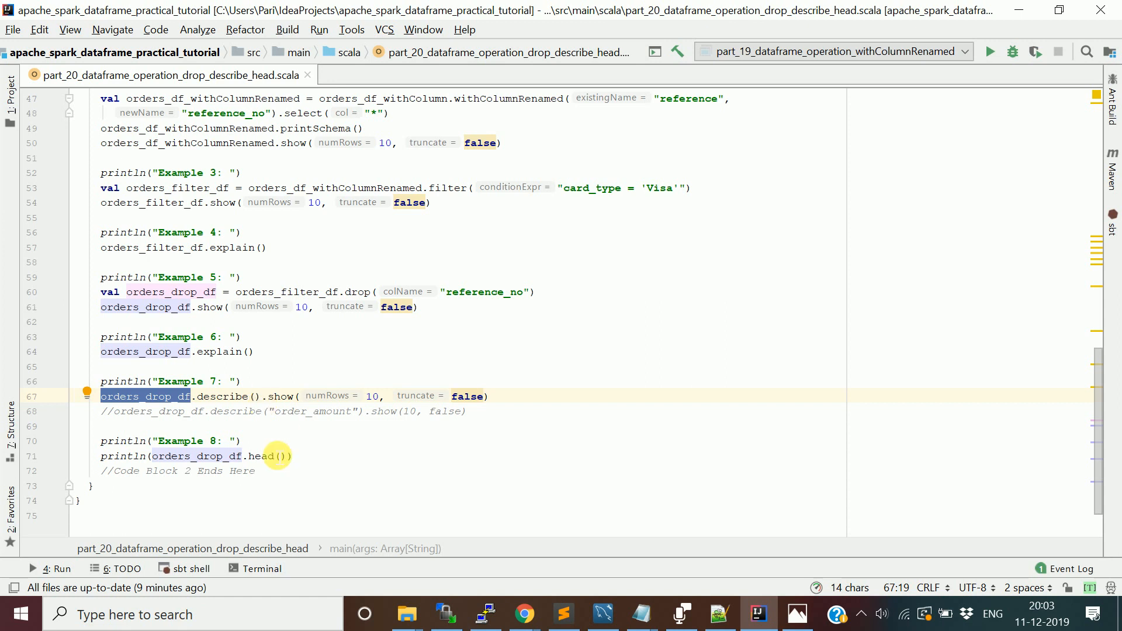
{"action": "double_click", "coordinate": [260, 456]}
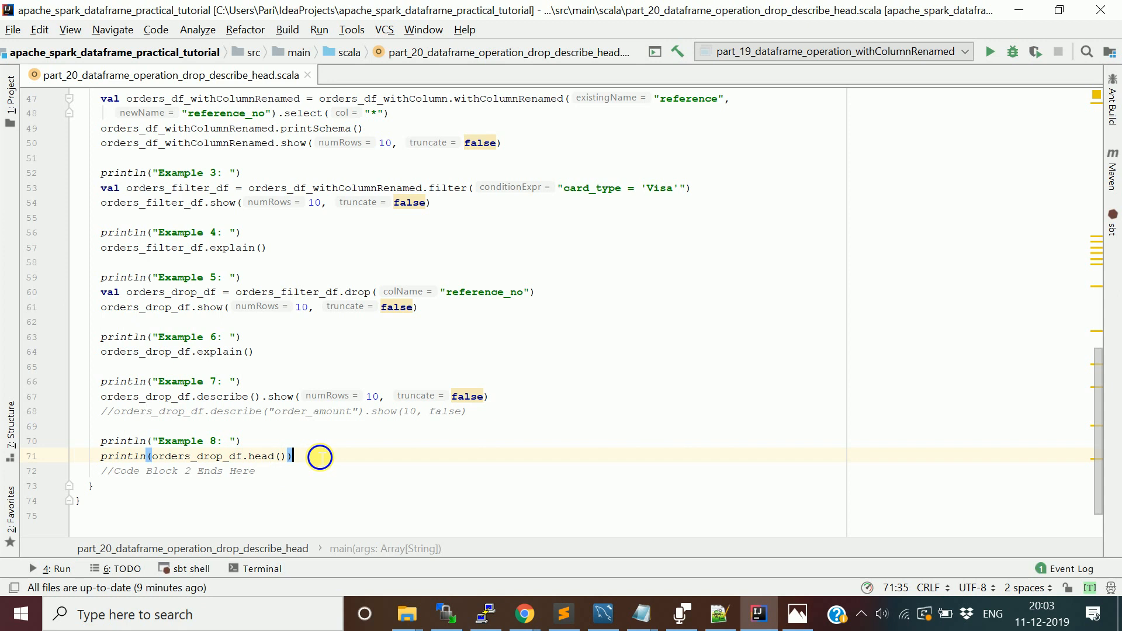
{"action": "left_click", "coordinate": [990, 52]}
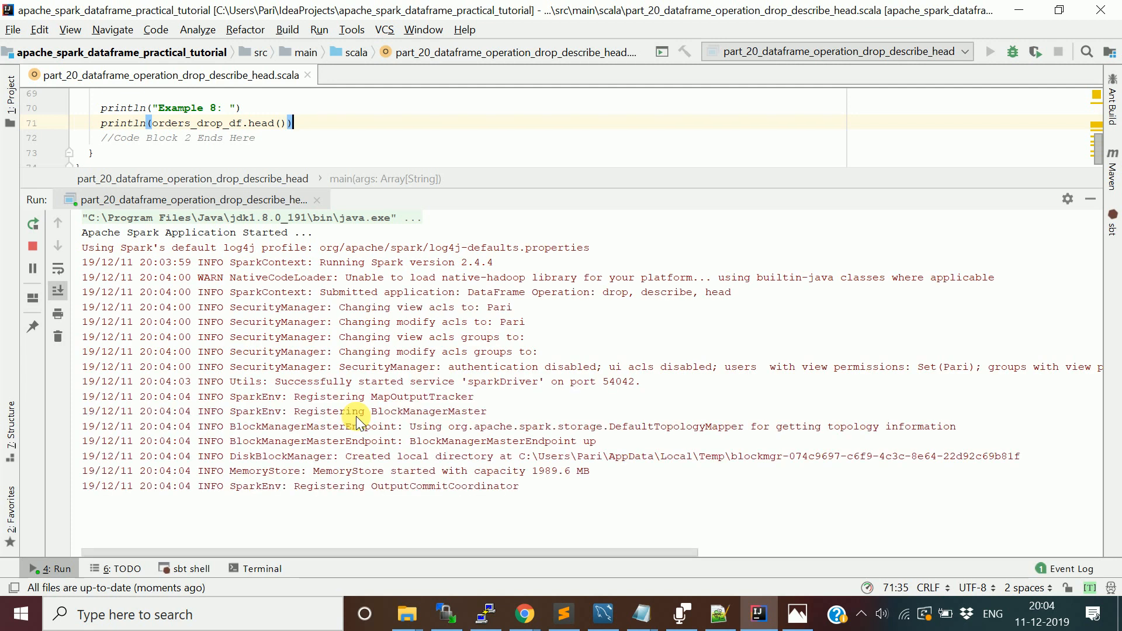
- Scroll the run output to Example 5's table without reference_no and Example 6's physical plan
{"action": "scroll", "scroll_direction": "down", "scroll_amount": 3}
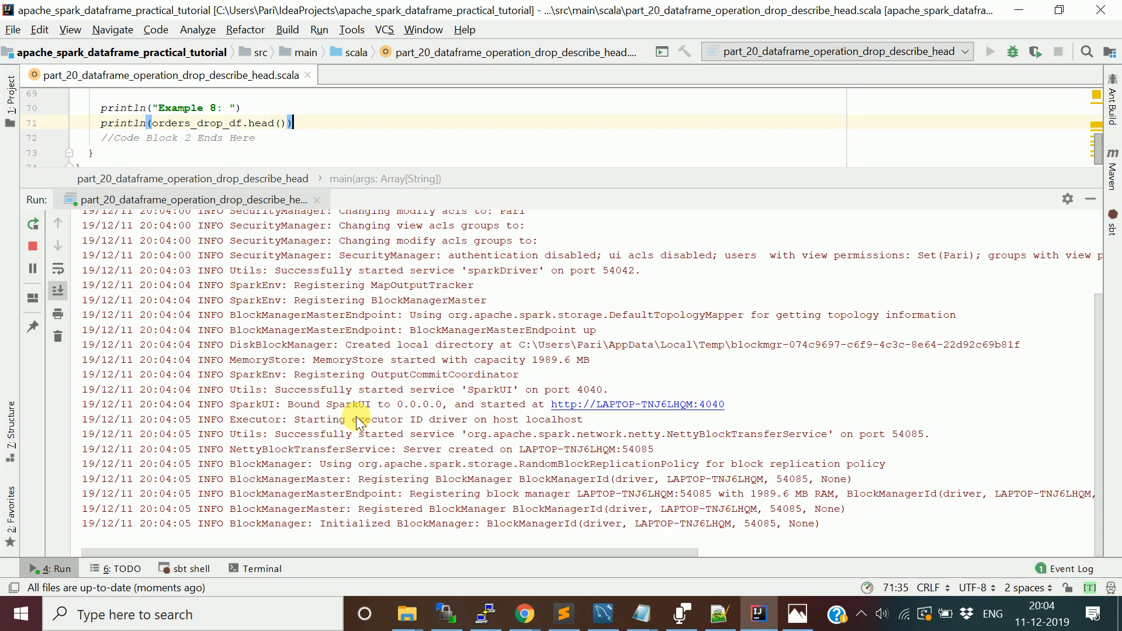
{"action": "scroll", "scroll_direction": "down", "scroll_amount": 3}
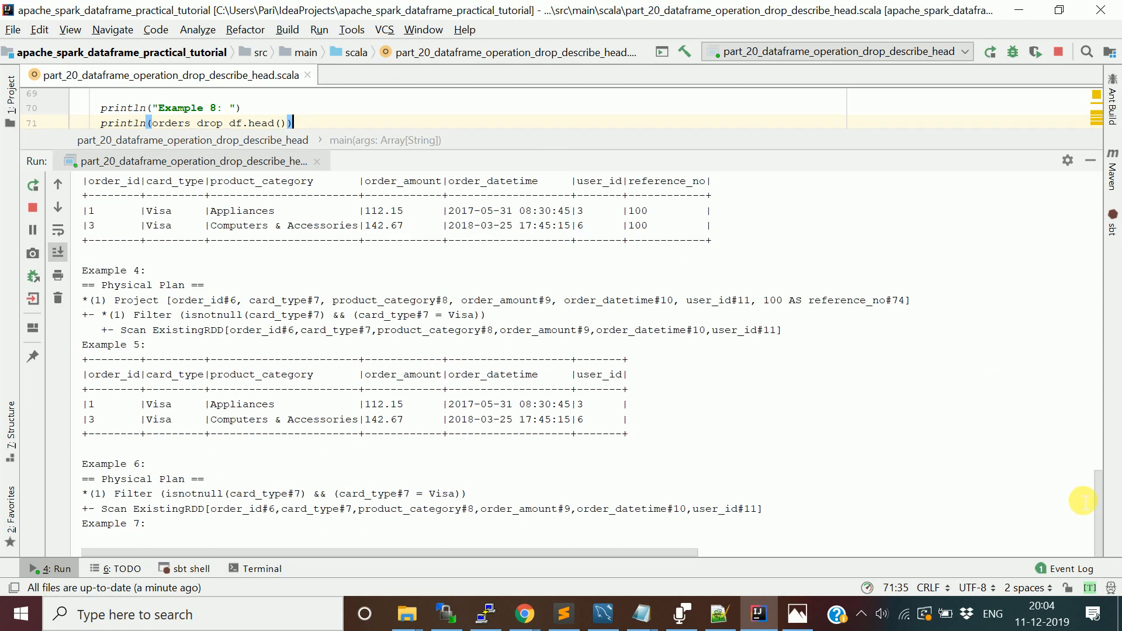
{"action": "scroll", "scroll_direction": "down", "scroll_amount": 3}
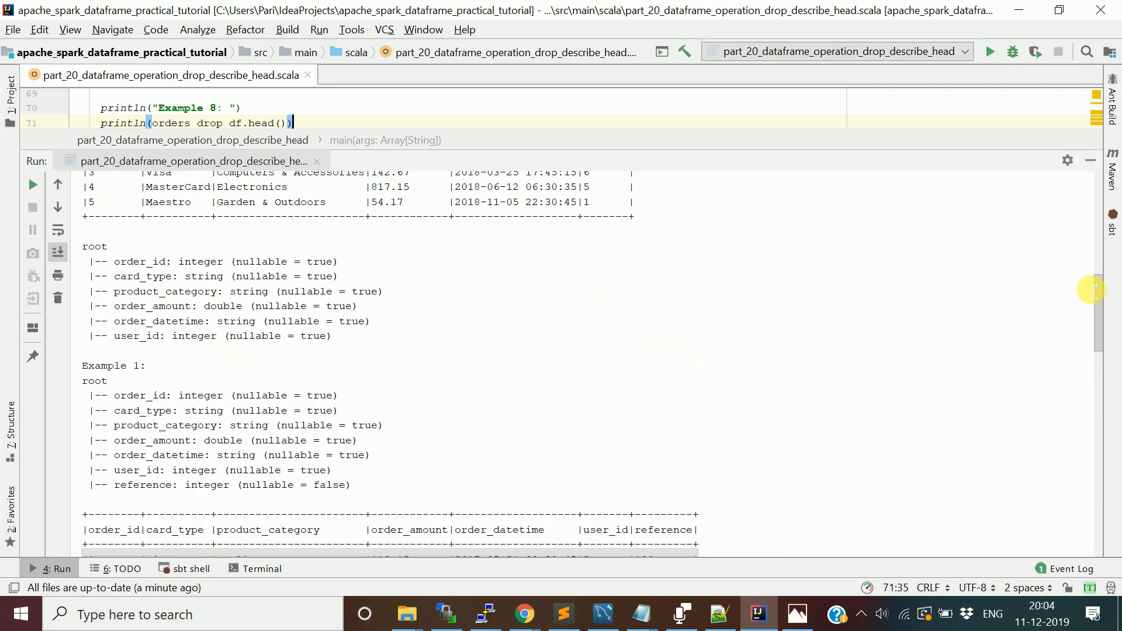
{"action": "scroll", "scroll_direction": "up", "scroll_amount": 3}
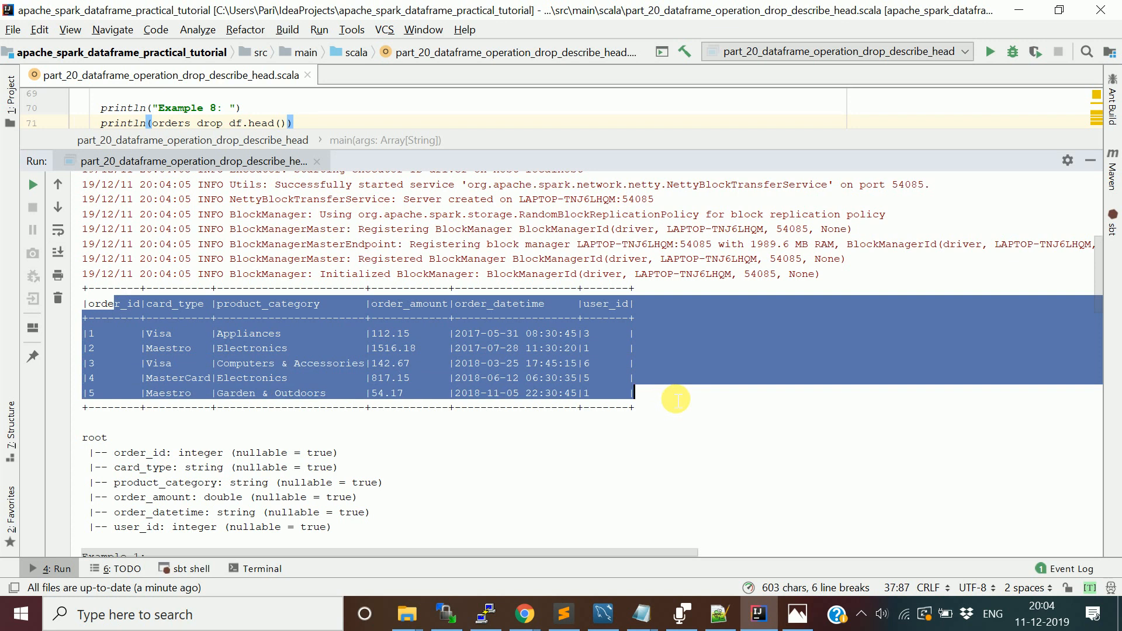
{"action": "scroll", "scroll_direction": "down", "scroll_amount": 3}
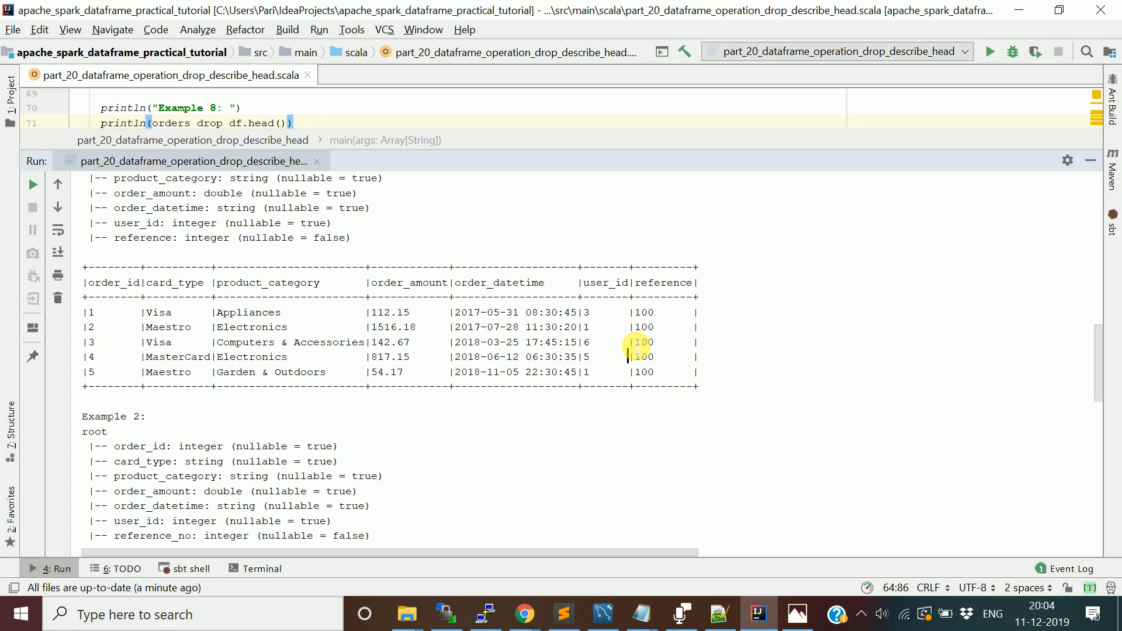
{"action": "scroll", "scroll_direction": "down", "scroll_amount": 3}
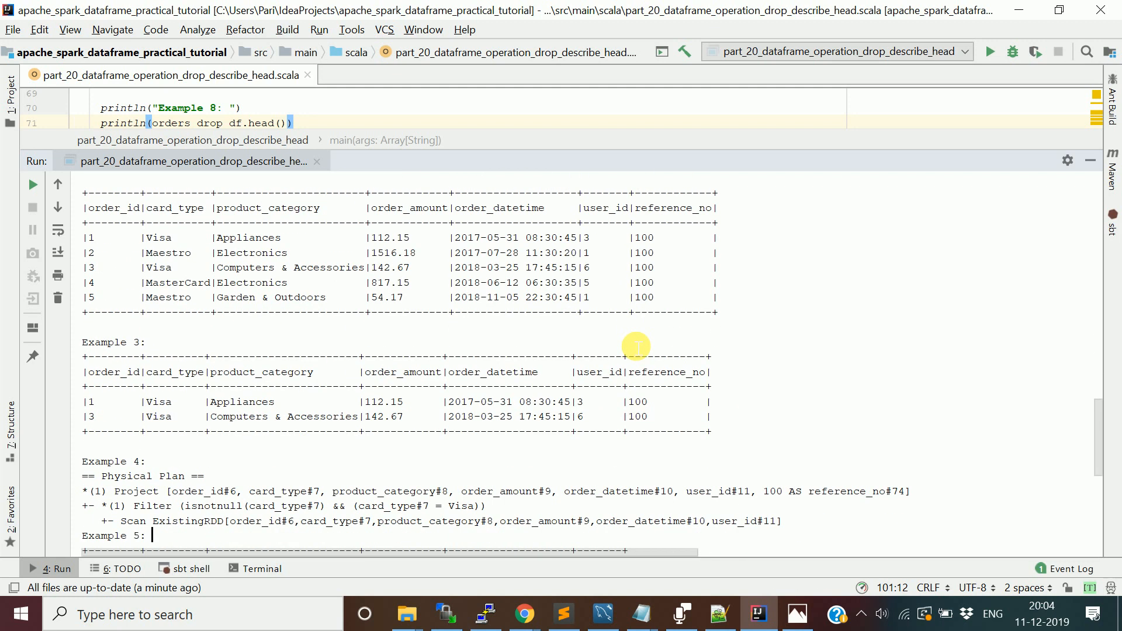
{"action": "scroll", "scroll_direction": "down", "scroll_amount": 3}
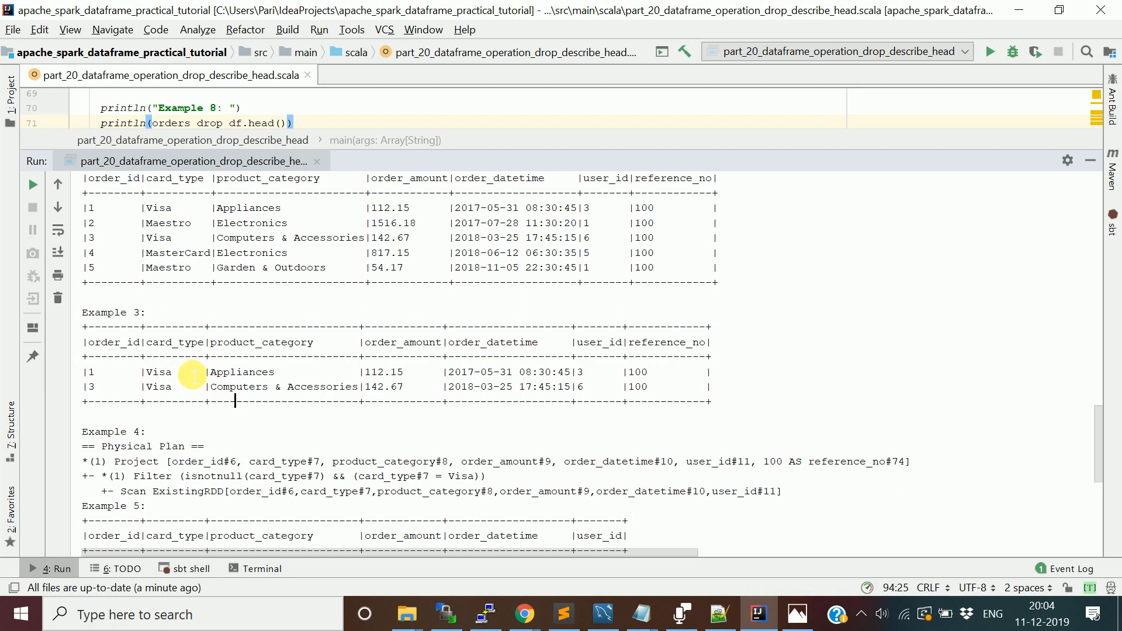
{"action": "scroll", "scroll_direction": "down", "scroll_amount": 3}
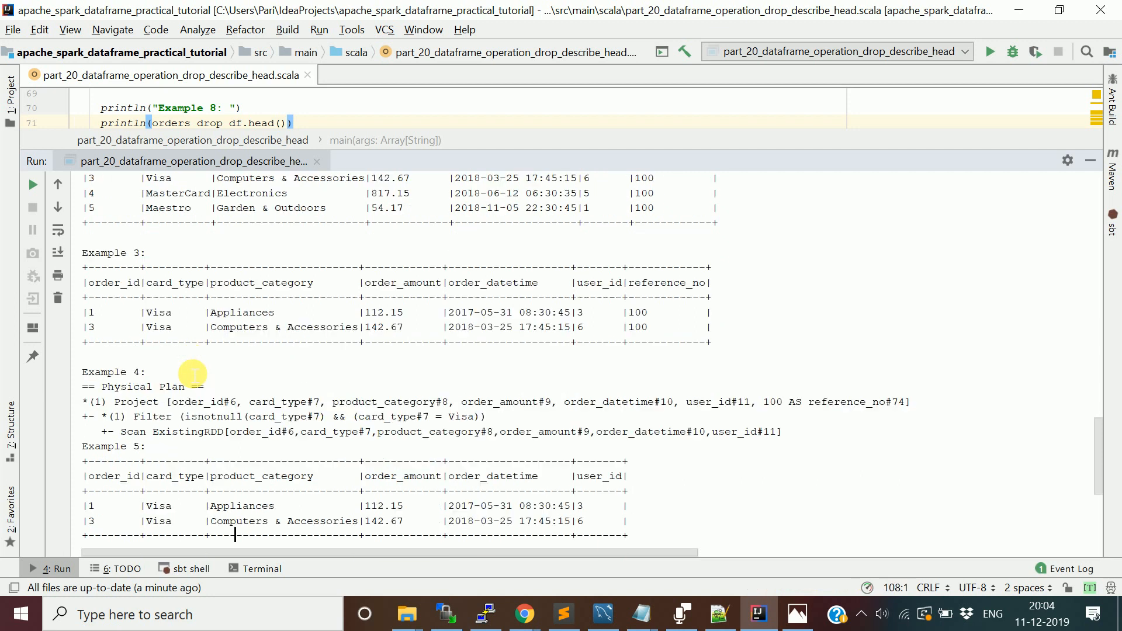
{"action": "scroll", "scroll_direction": "down", "scroll_amount": 3}
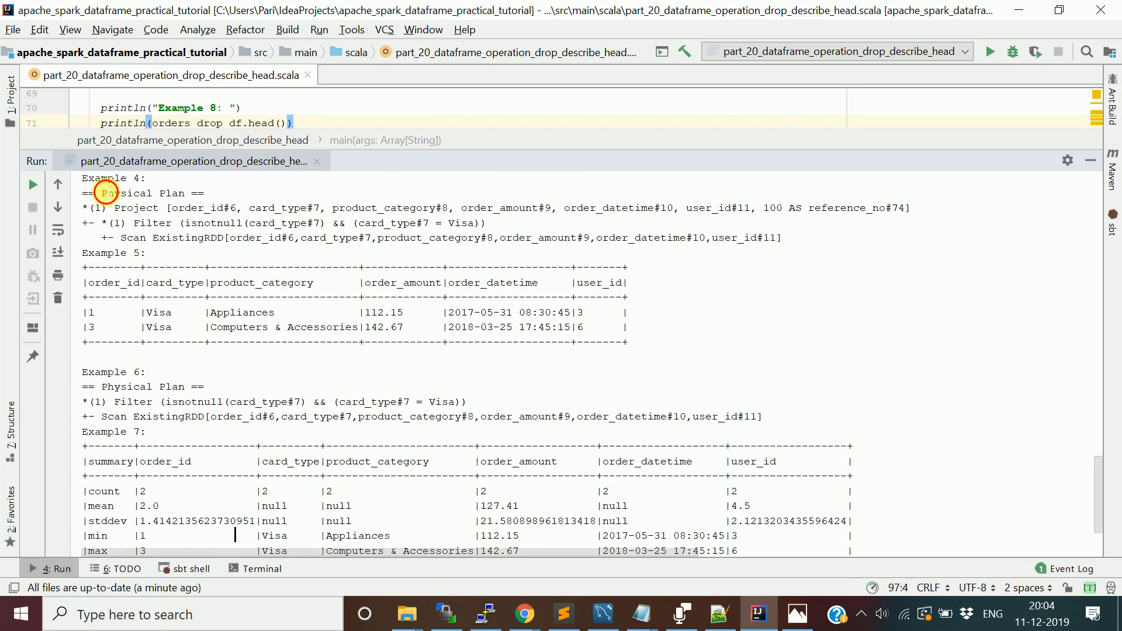
{"action": "left_click_drag", "start_coordinate": [105, 193], "coordinate": [220, 238]}
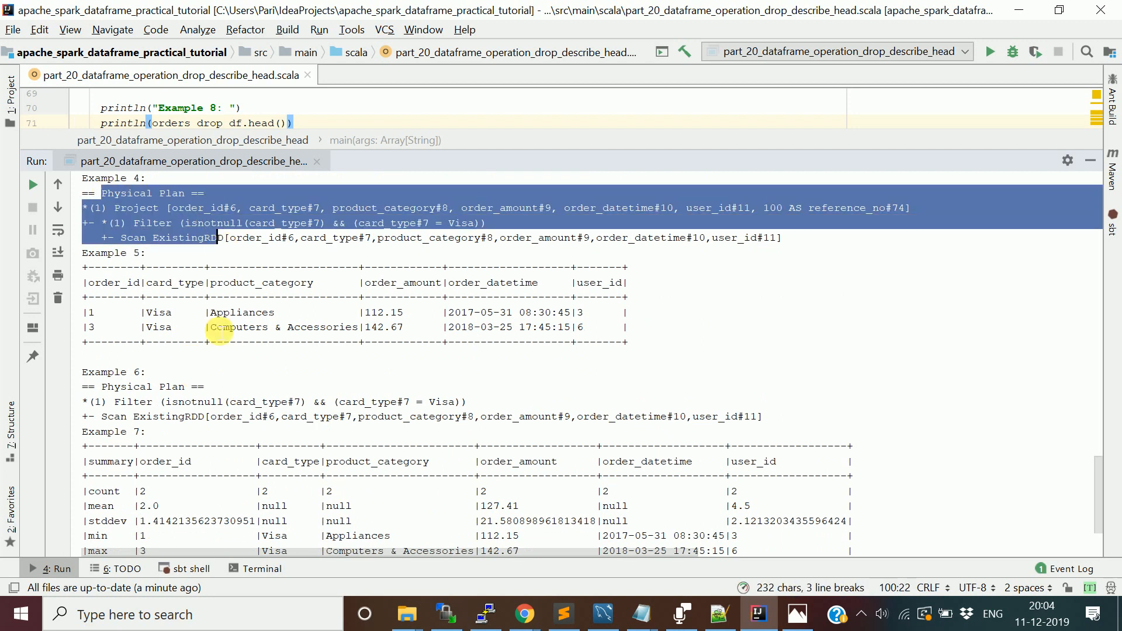
{"action": "mouse_move", "coordinate": [581, 308]}
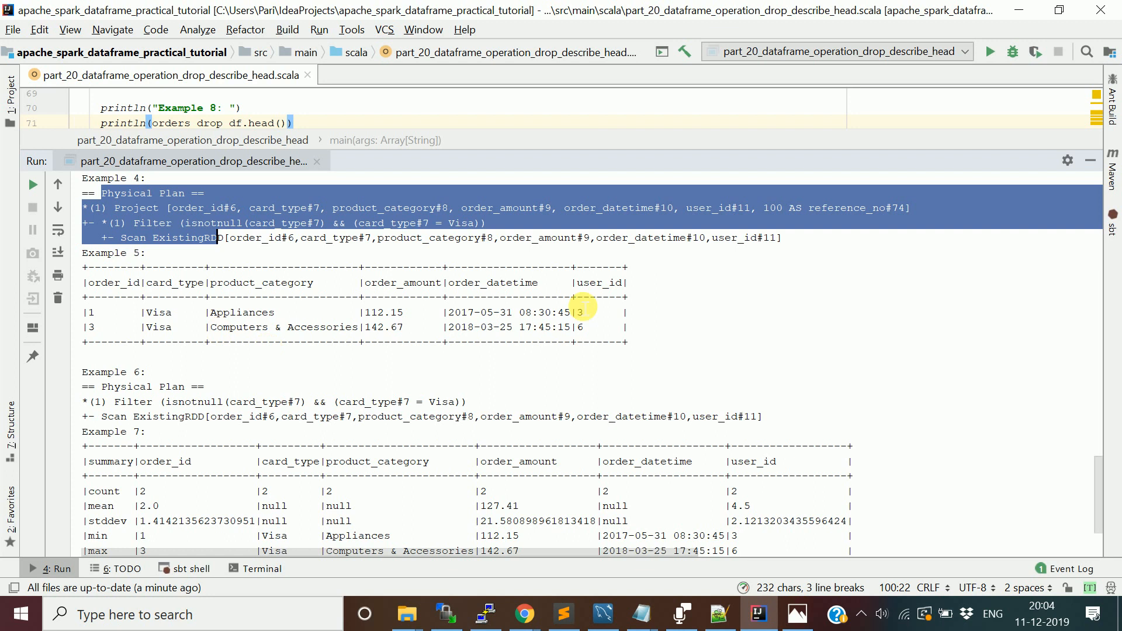
{"action": "left_click", "coordinate": [635, 287]}
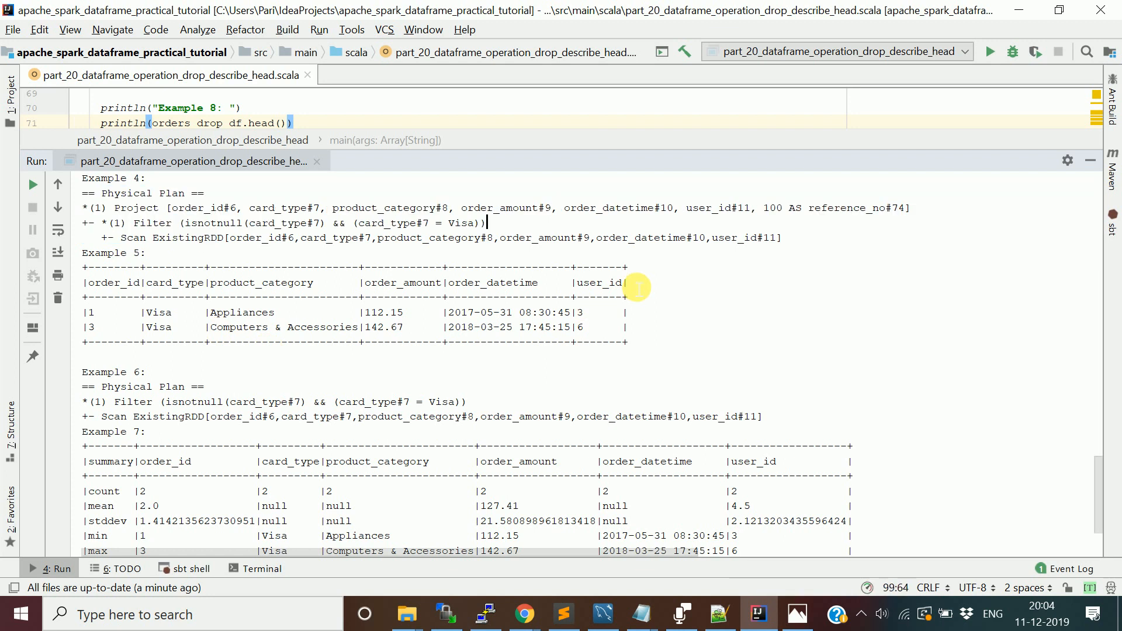
{"action": "scroll", "scroll_direction": "up", "scroll_amount": 3}
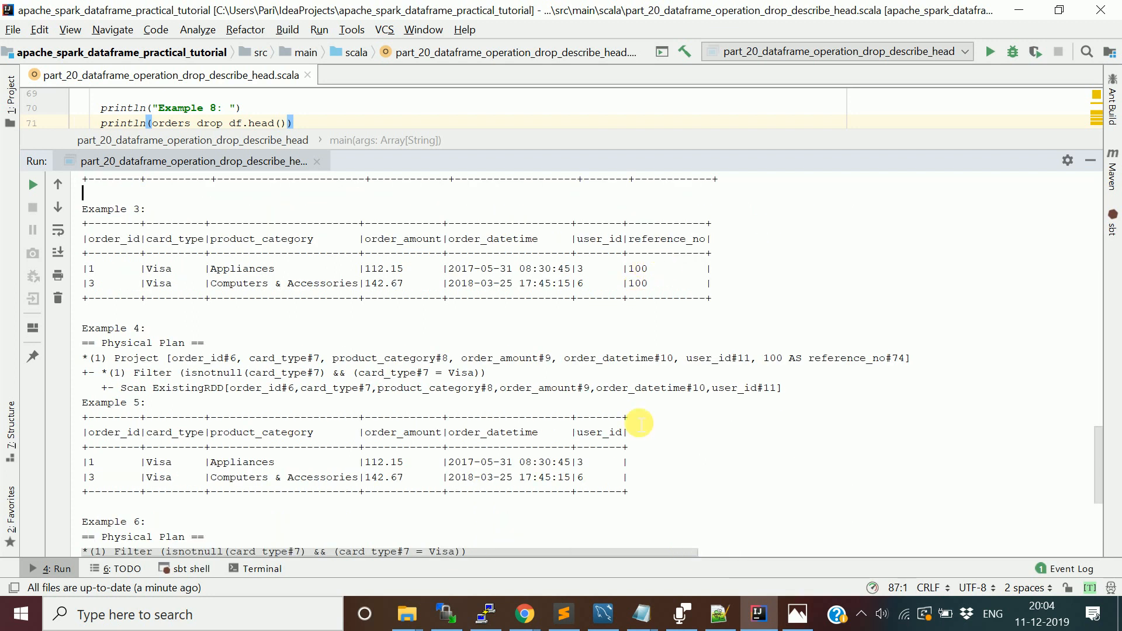
{"action": "mouse_move", "coordinate": [453, 434]}
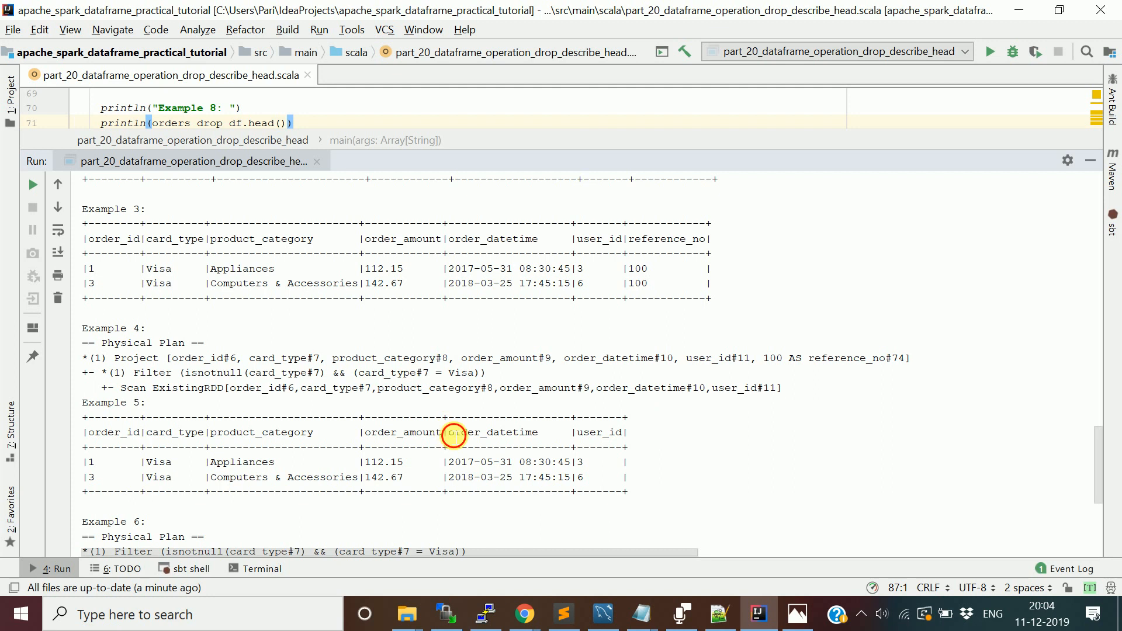
{"action": "scroll", "scroll_direction": "down", "scroll_amount": 3}
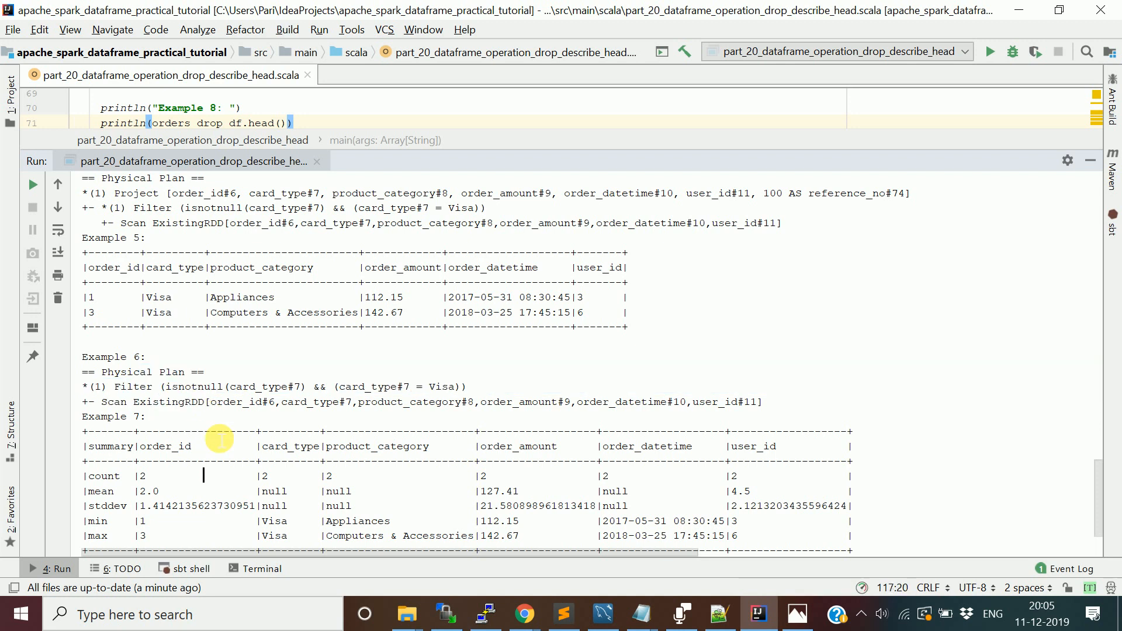
{"action": "scroll", "scroll_direction": "down", "scroll_amount": 3}
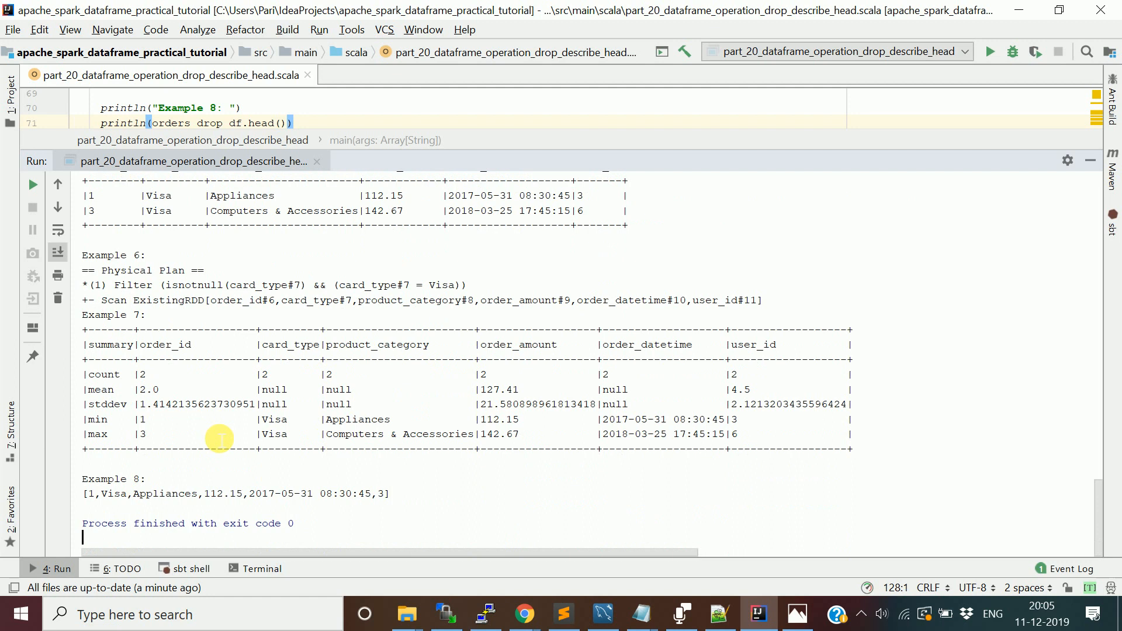
{"action": "mouse_move", "coordinate": [256, 405]}
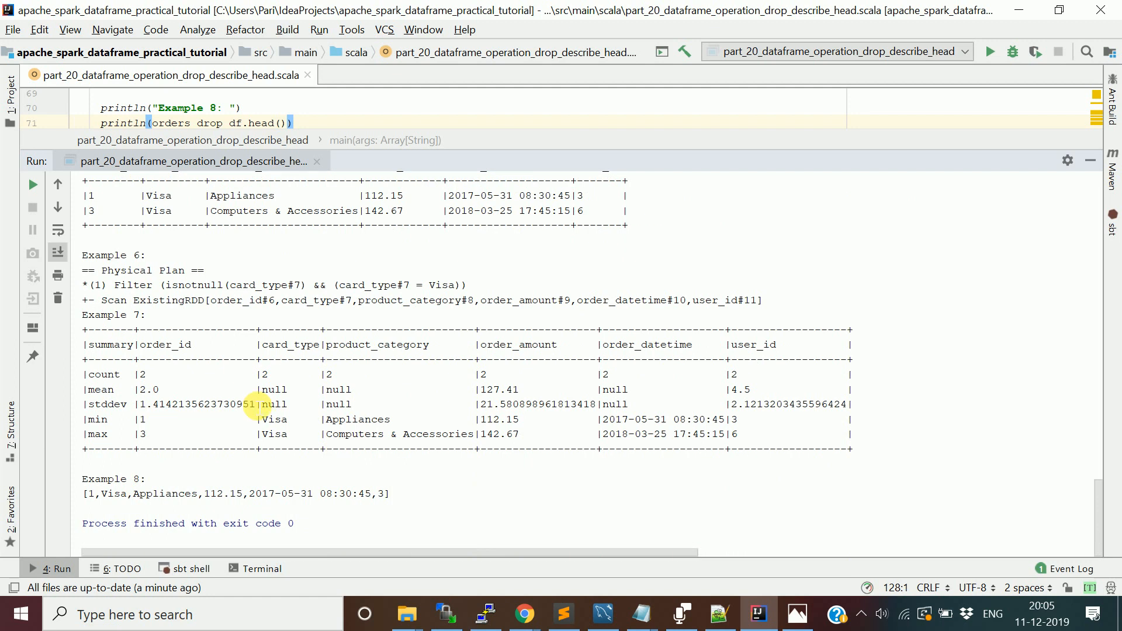
{"action": "mouse_move", "coordinate": [484, 274]}
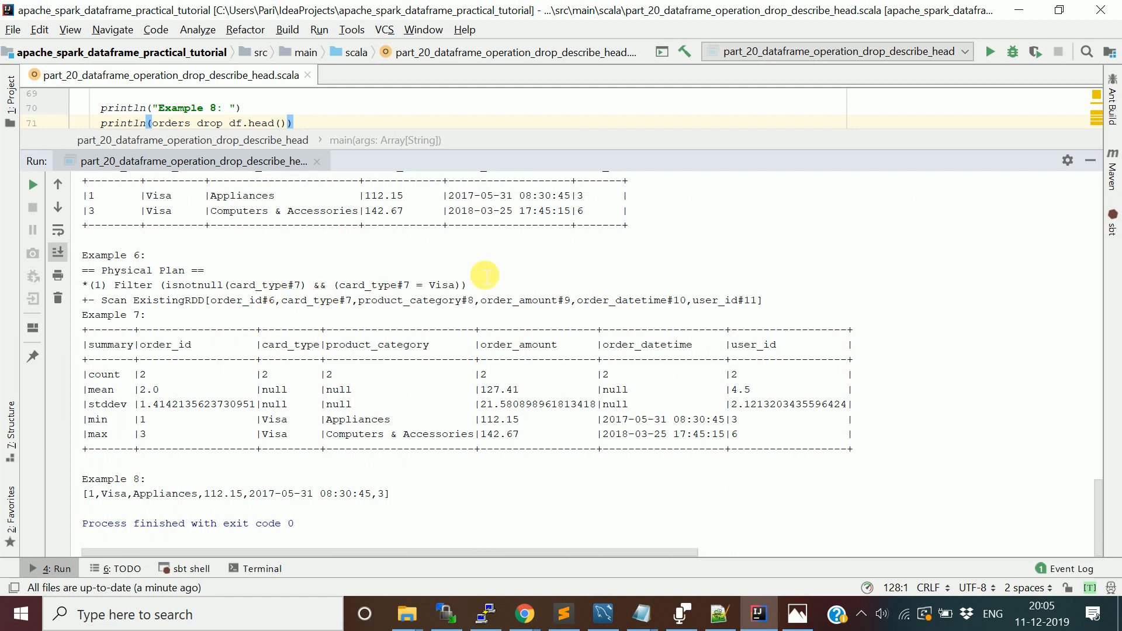
{"action": "mouse_move", "coordinate": [484, 291]}
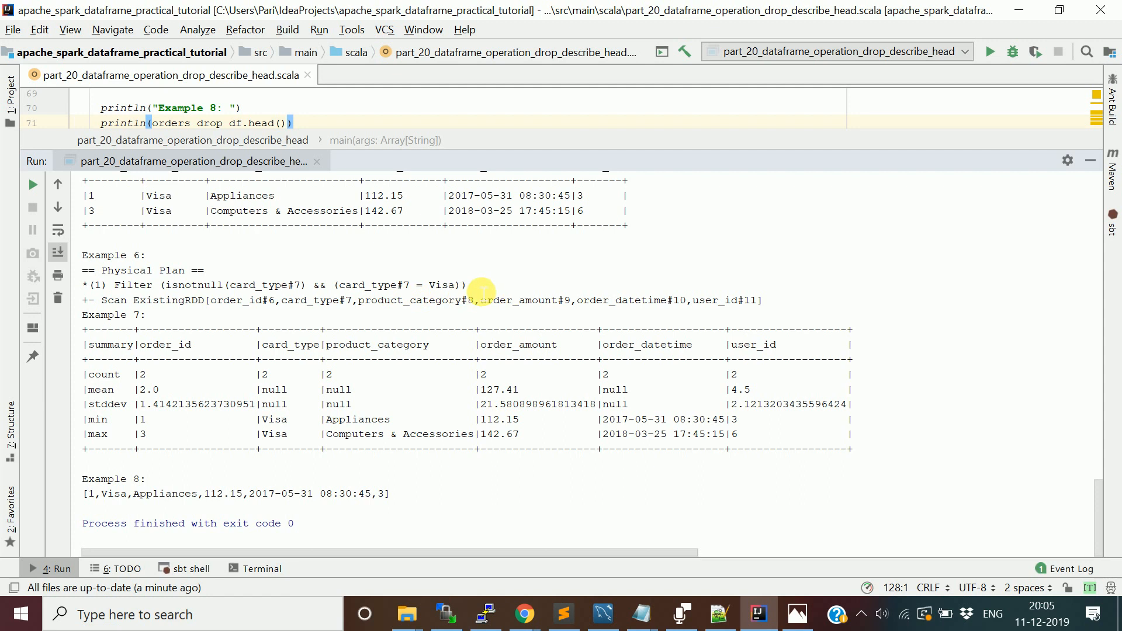
{"action": "mouse_move", "coordinate": [150, 300]}
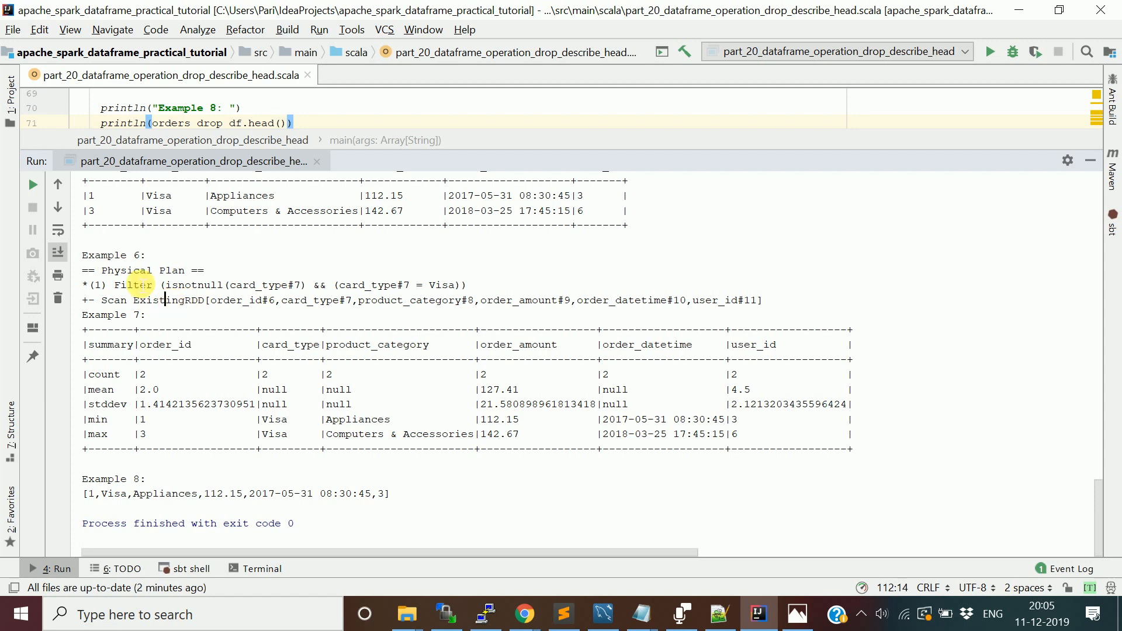
{"action": "mouse_move", "coordinate": [306, 318]}
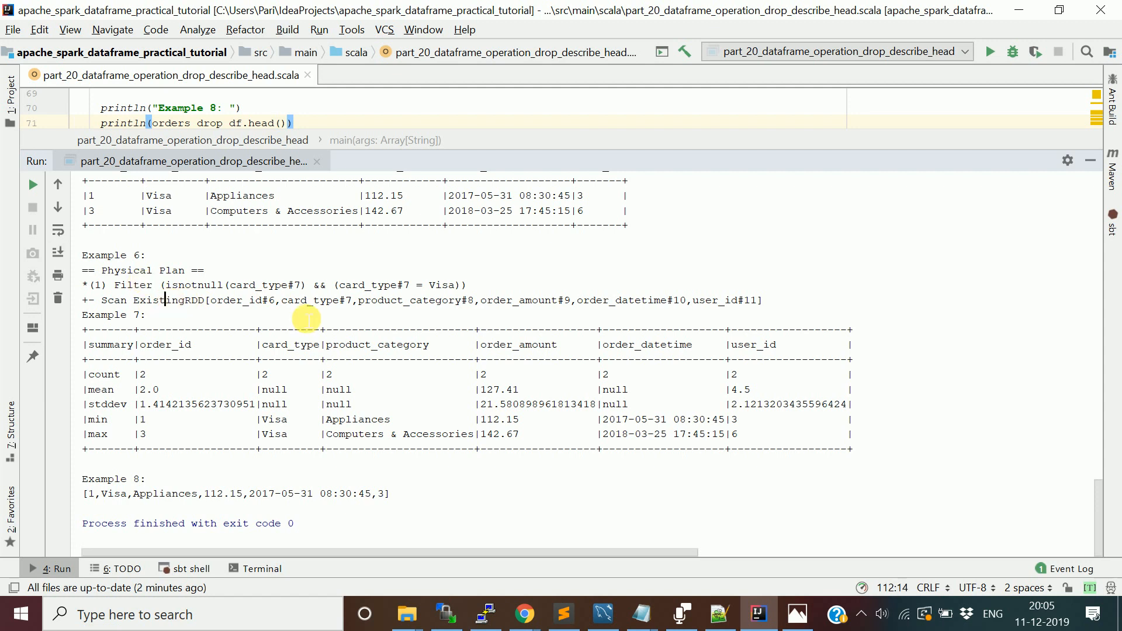
{"action": "mouse_move", "coordinate": [150, 284]}
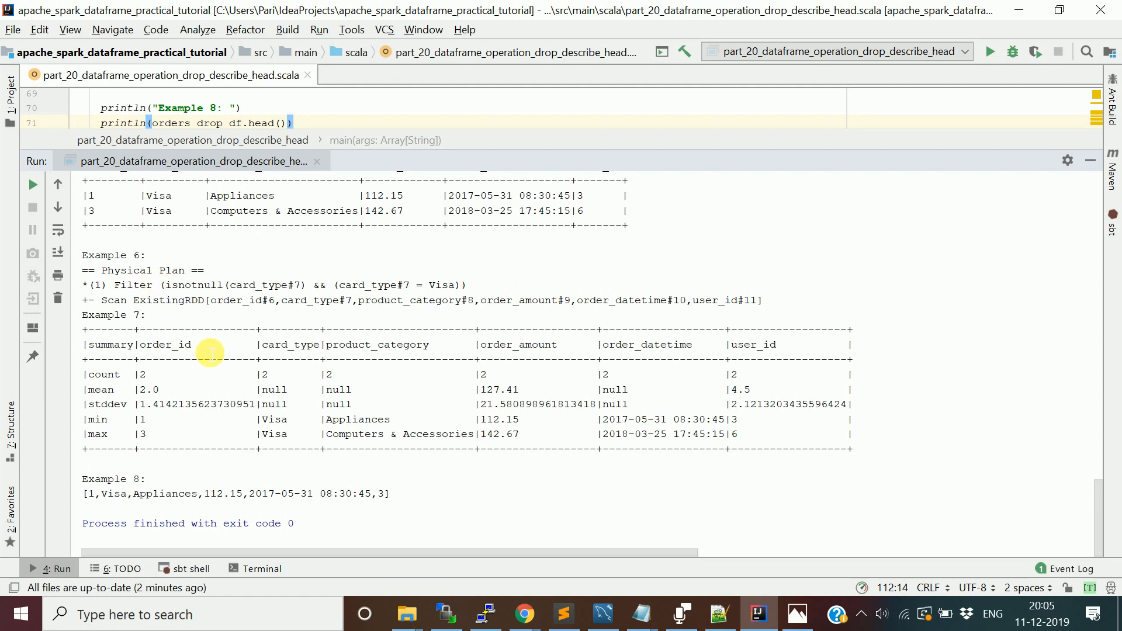
{"action": "double_click", "coordinate": [165, 345]}
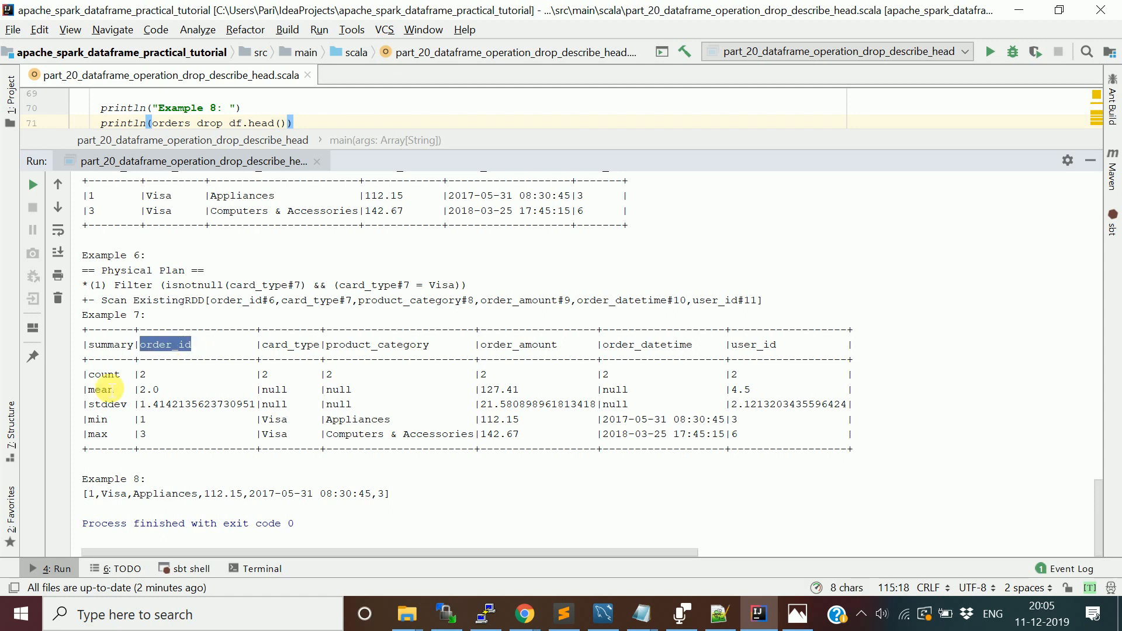
{"action": "mouse_move", "coordinate": [571, 356]}
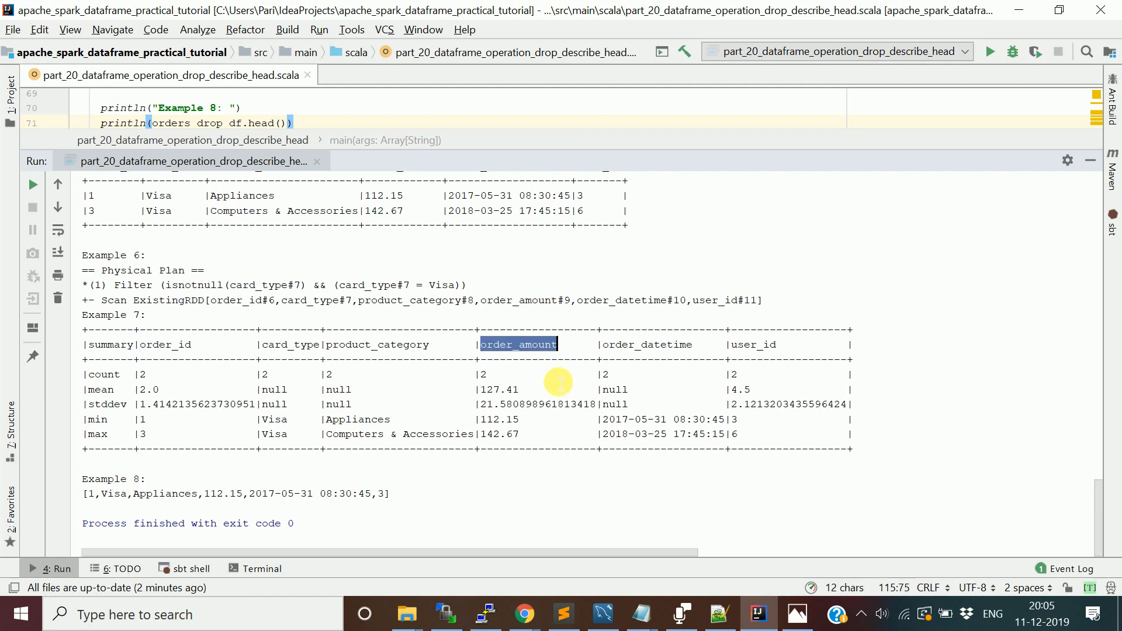
{"action": "mouse_move", "coordinate": [200, 347]}
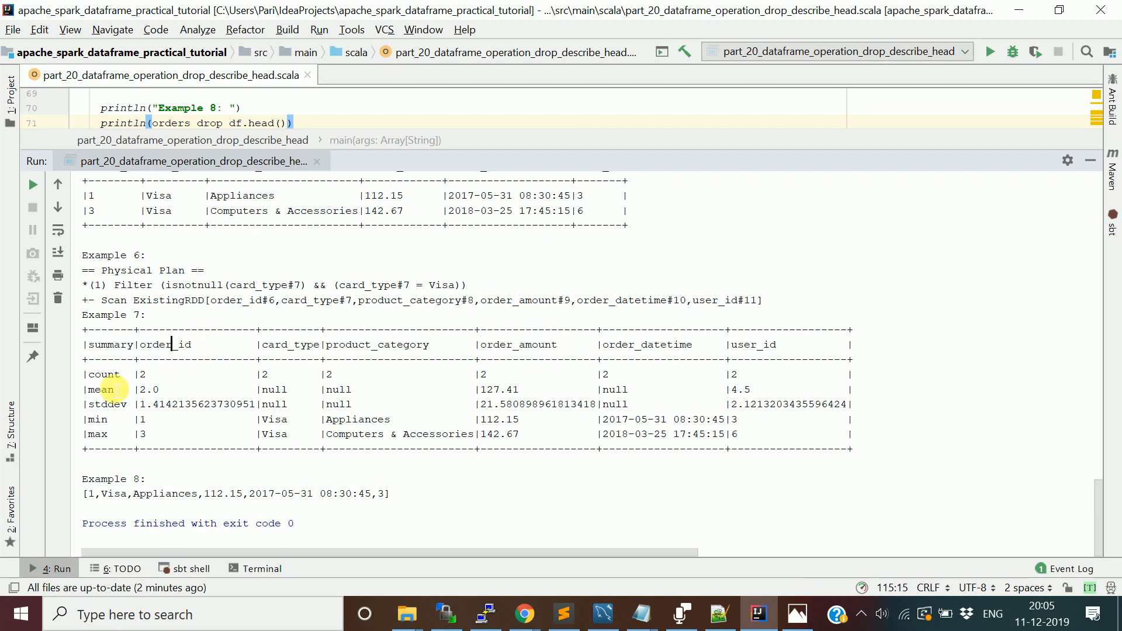
{"action": "mouse_move", "coordinate": [170, 354]}
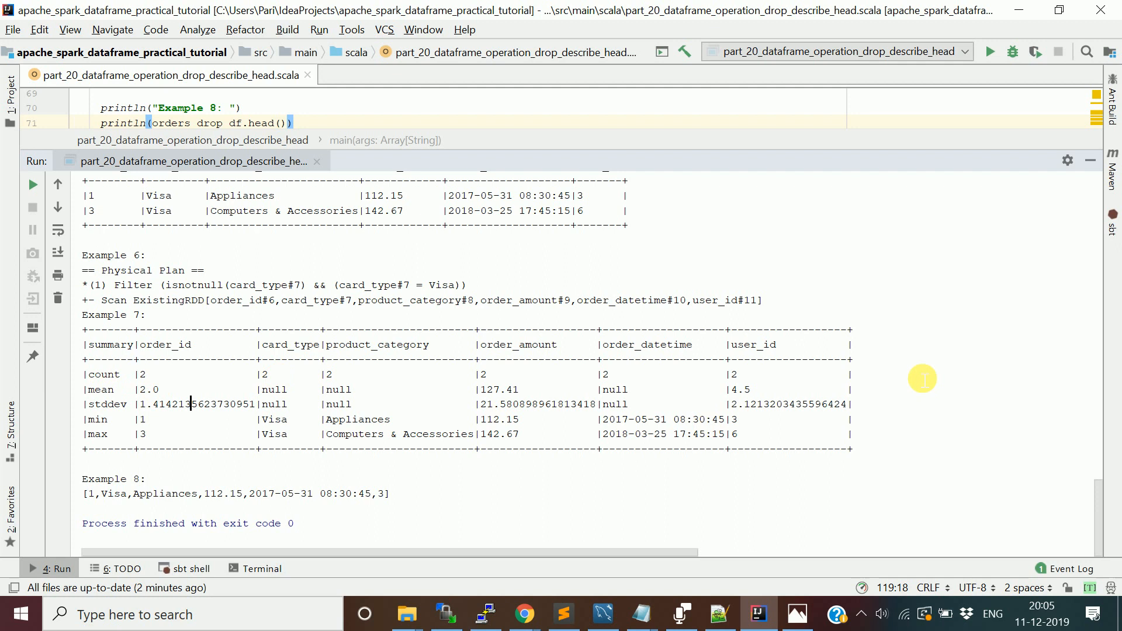
{"action": "mouse_move", "coordinate": [170, 403]}
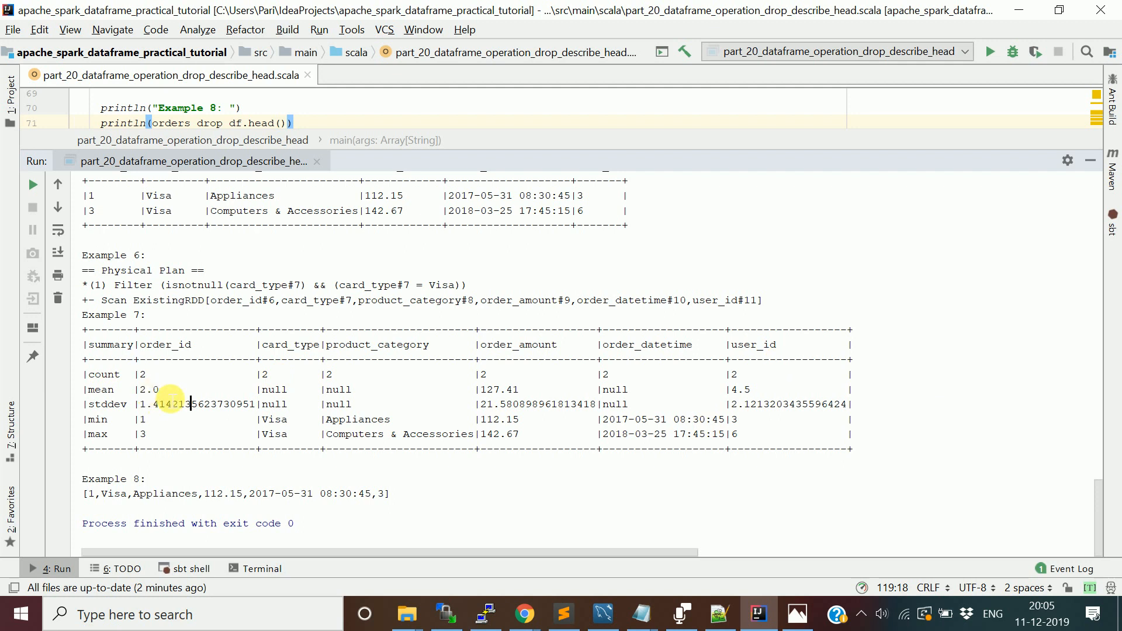
{"action": "mouse_move", "coordinate": [325, 386]}
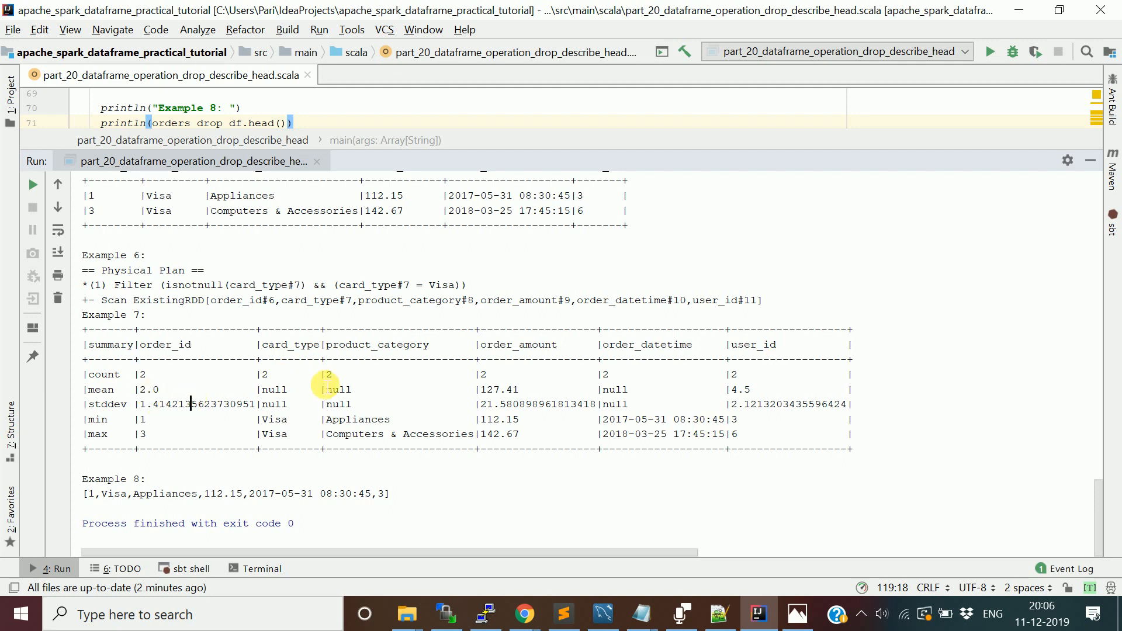
{"action": "mouse_move", "coordinate": [271, 374]}
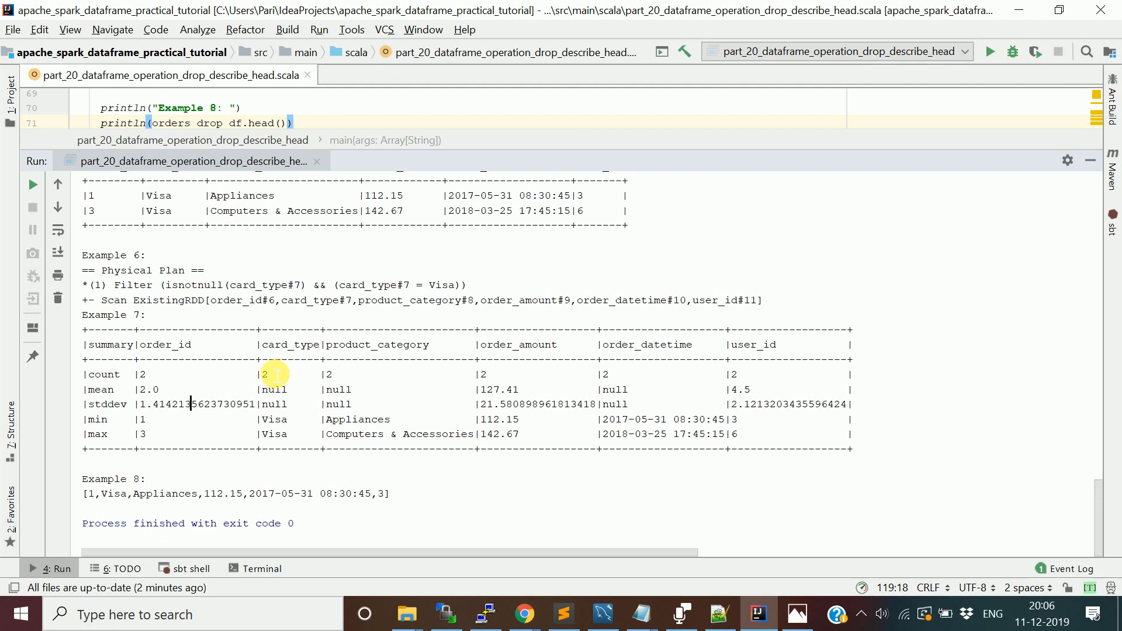
{"action": "mouse_move", "coordinate": [104, 217]}
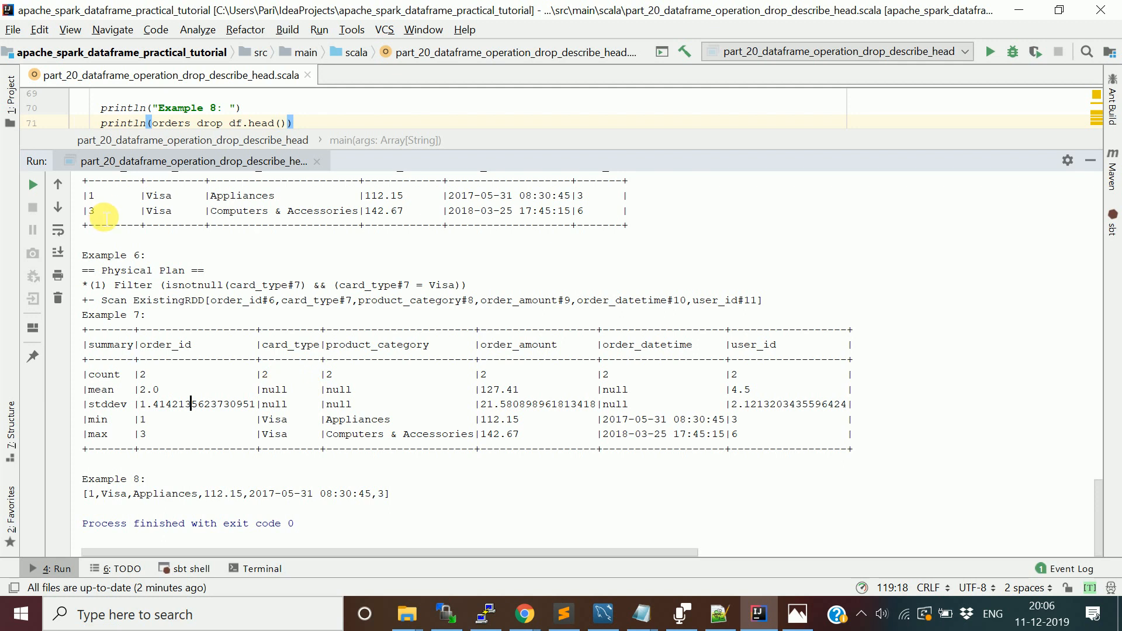
{"action": "mouse_move", "coordinate": [172, 337]}
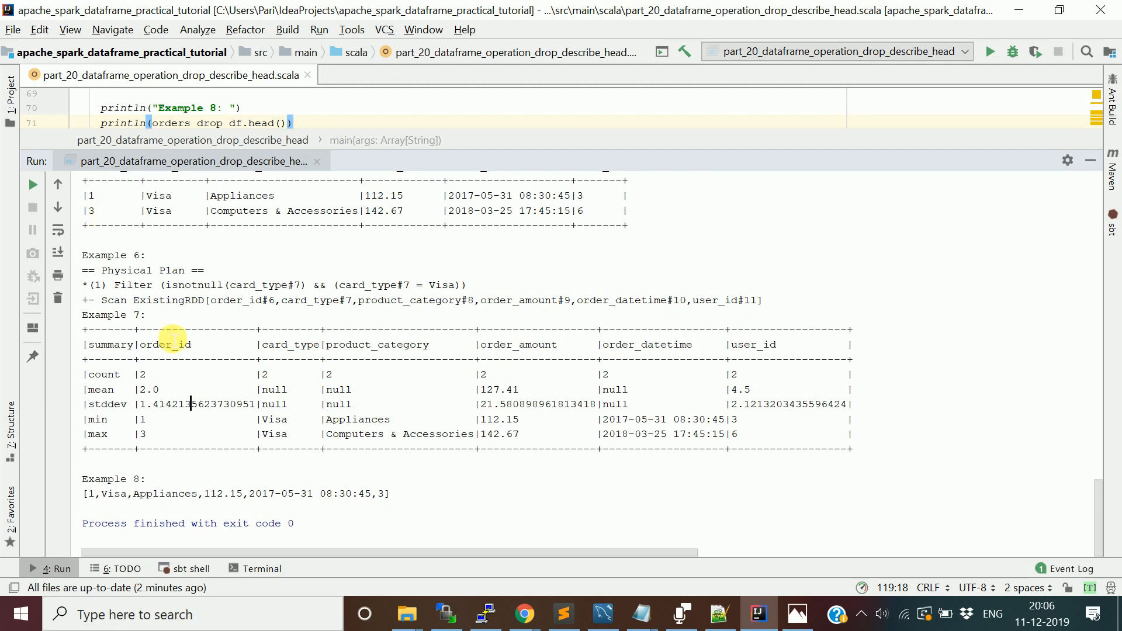
{"action": "mouse_move", "coordinate": [220, 404]}
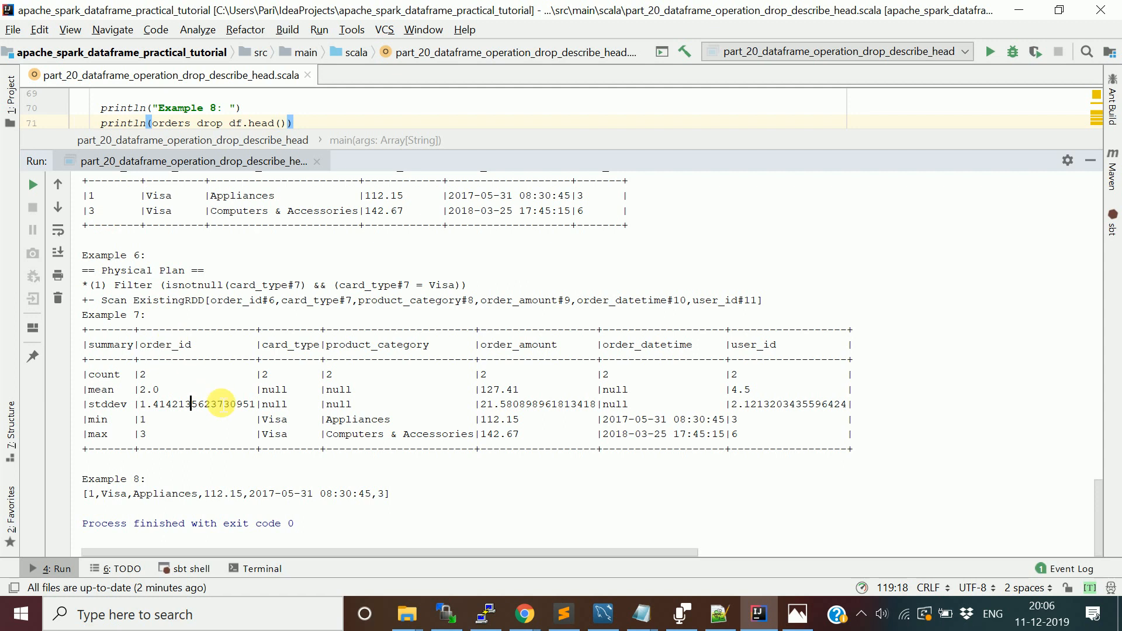
{"action": "mouse_move", "coordinate": [433, 458]}
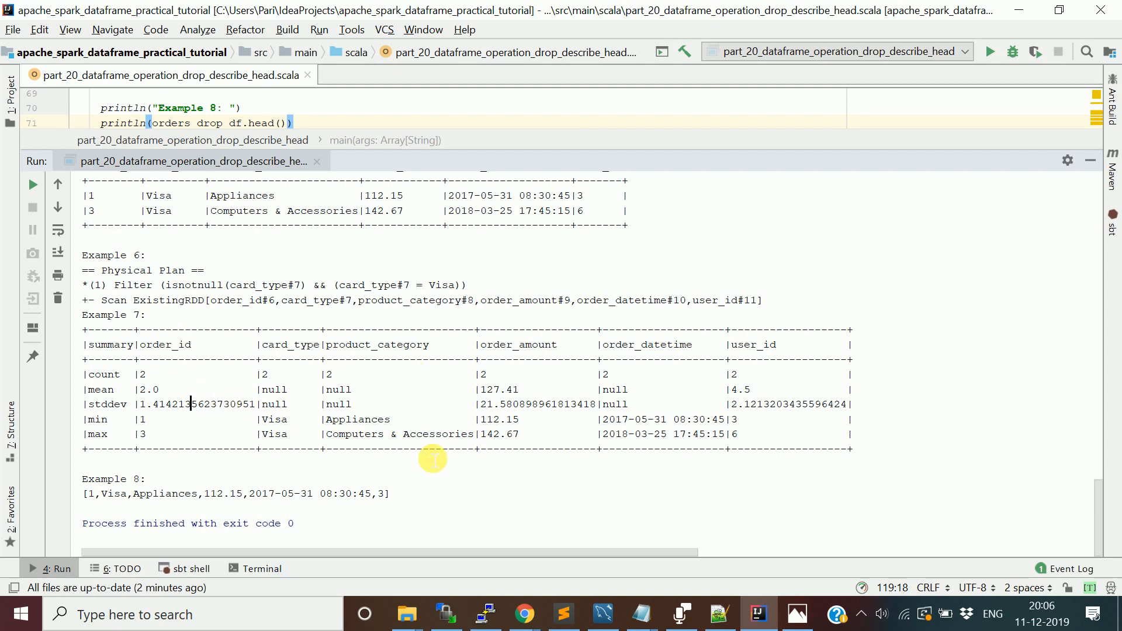
{"action": "mouse_move", "coordinate": [508, 348]}
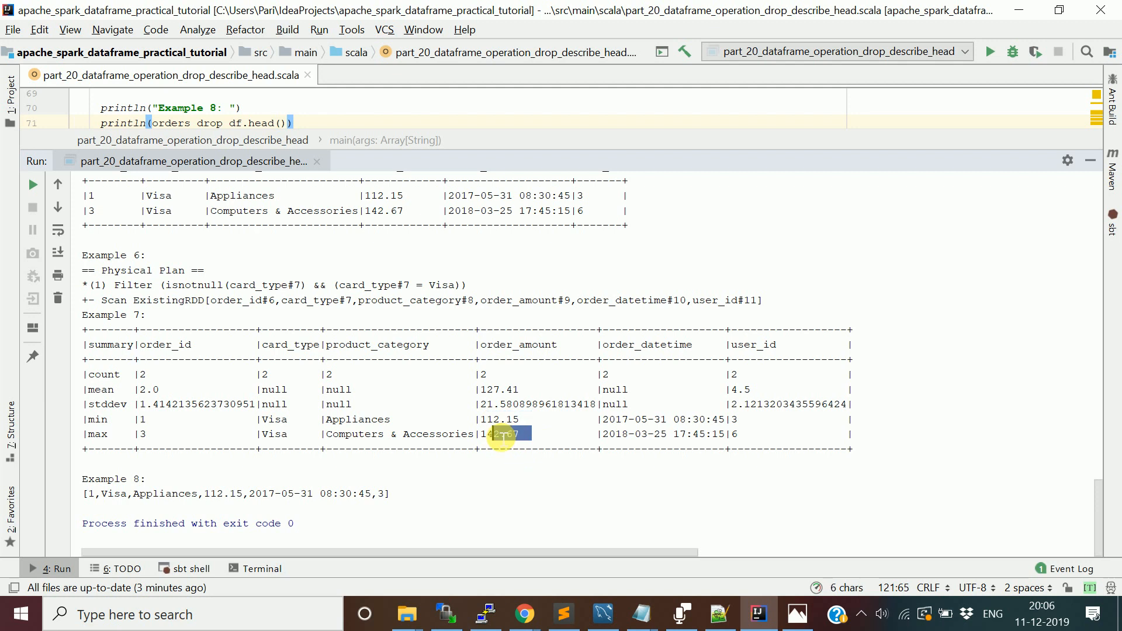
{"action": "mouse_move", "coordinate": [777, 369]}
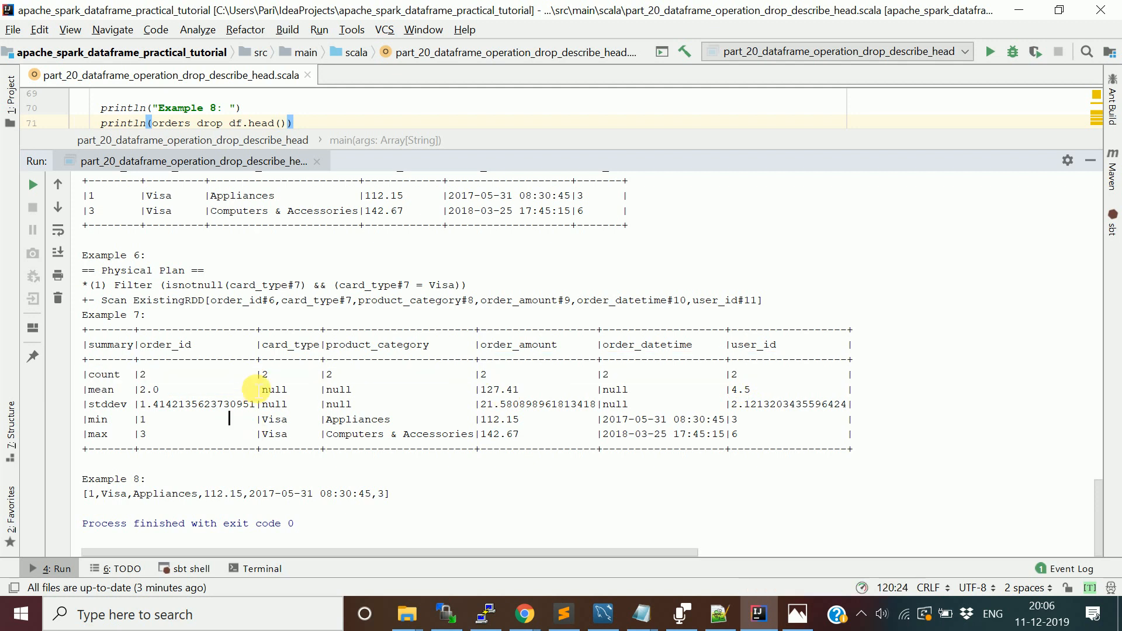
{"action": "mouse_move", "coordinate": [229, 329]}
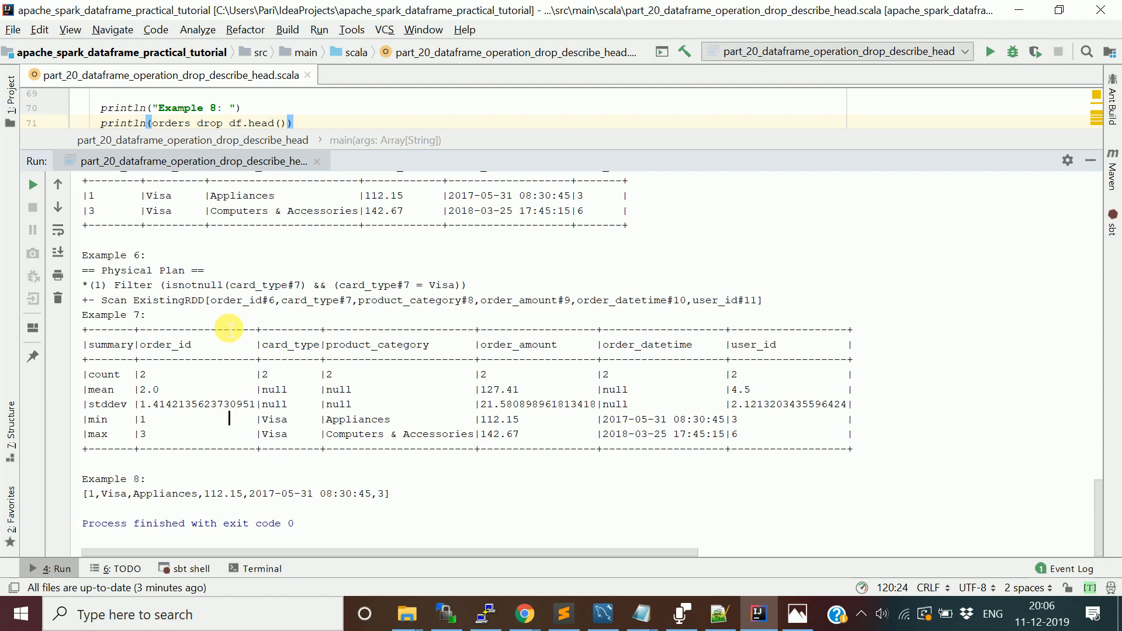
{"action": "mouse_move", "coordinate": [803, 356]}
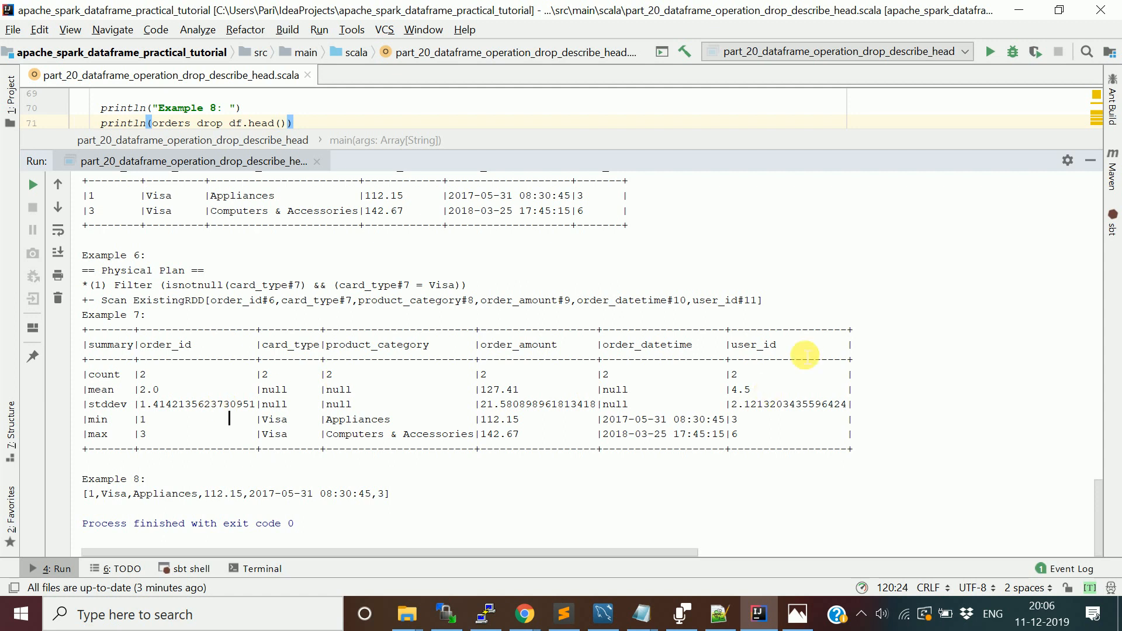
{"action": "mouse_move", "coordinate": [782, 356]}
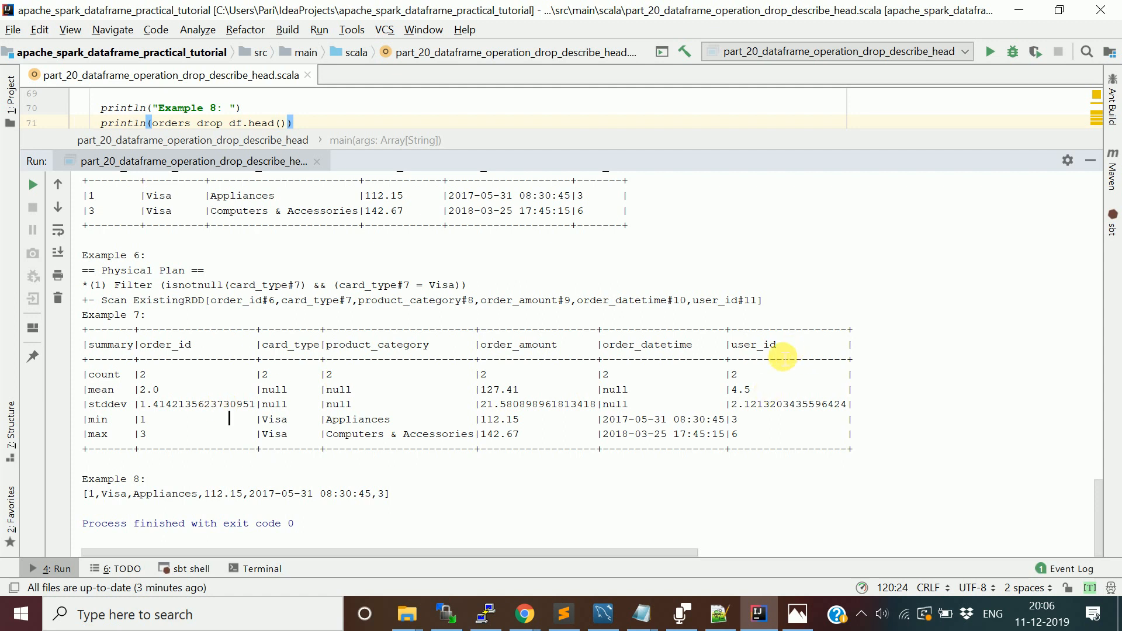
{"action": "mouse_move", "coordinate": [542, 348]}
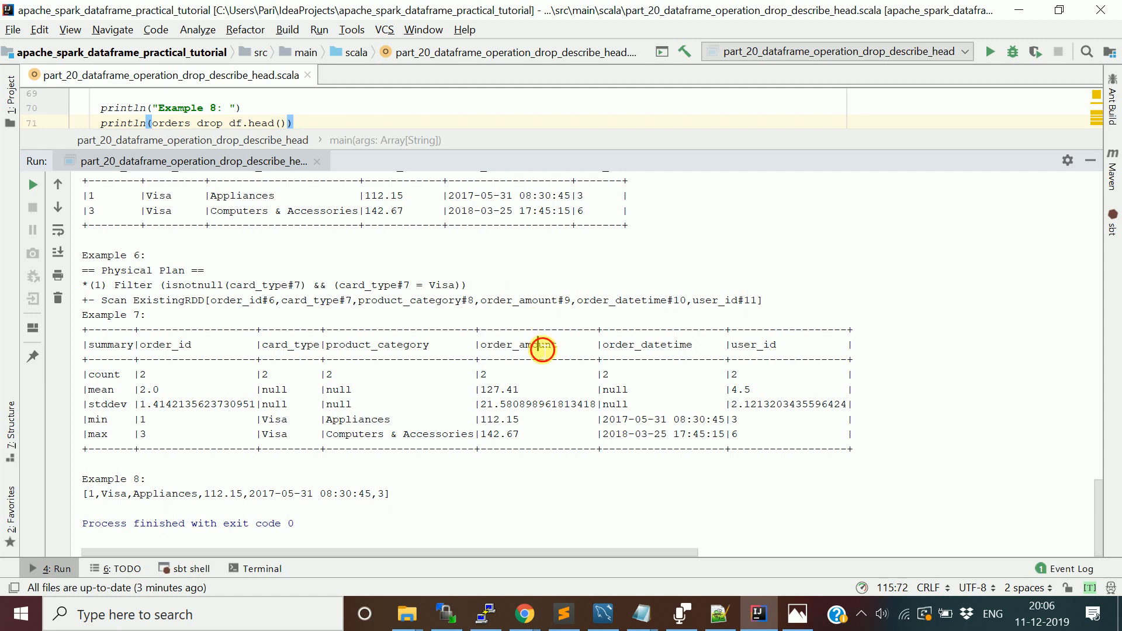
{"action": "mouse_move", "coordinate": [386, 494]}
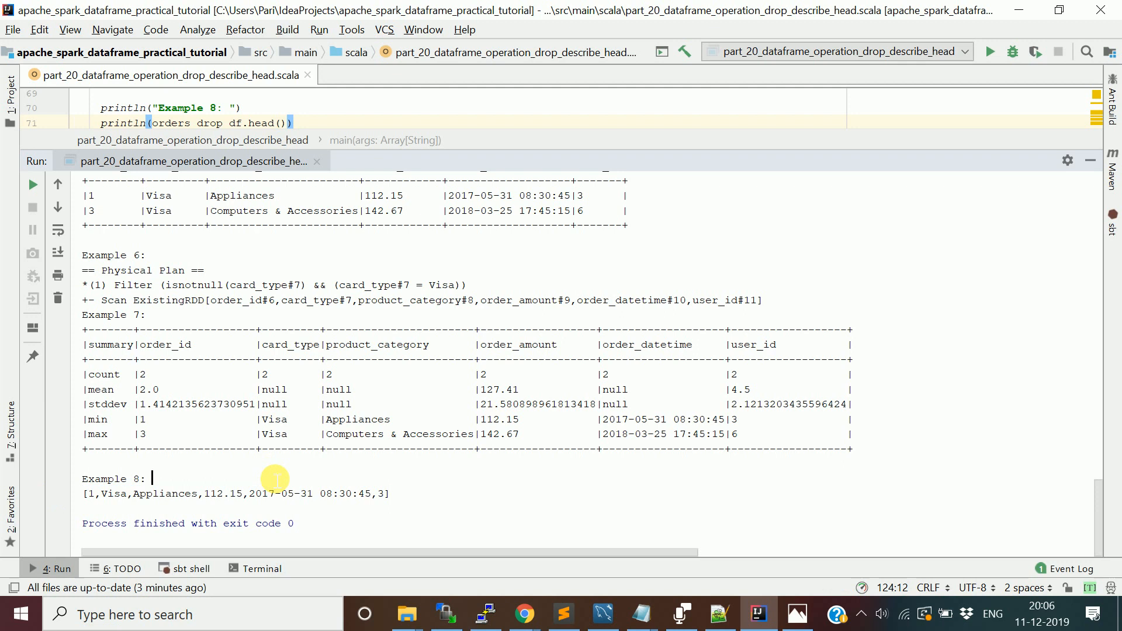
{"action": "mouse_move", "coordinate": [236, 165]}
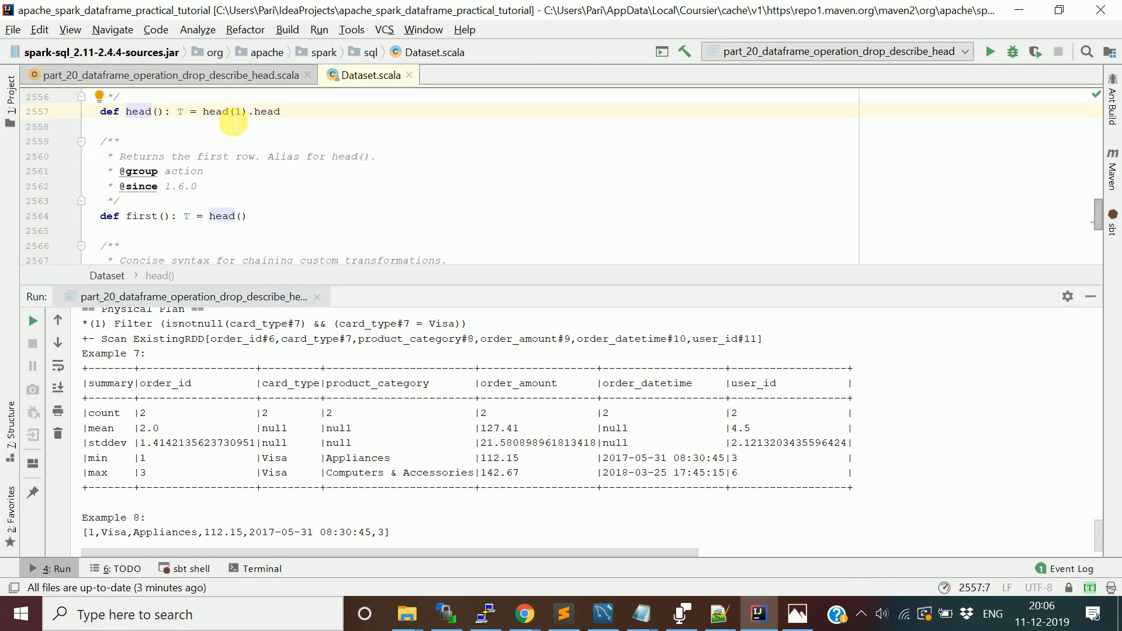
- Highlight the row count 1 in head(1), then bring up the window switcher
{"action": "double_click", "coordinate": [231, 111]}
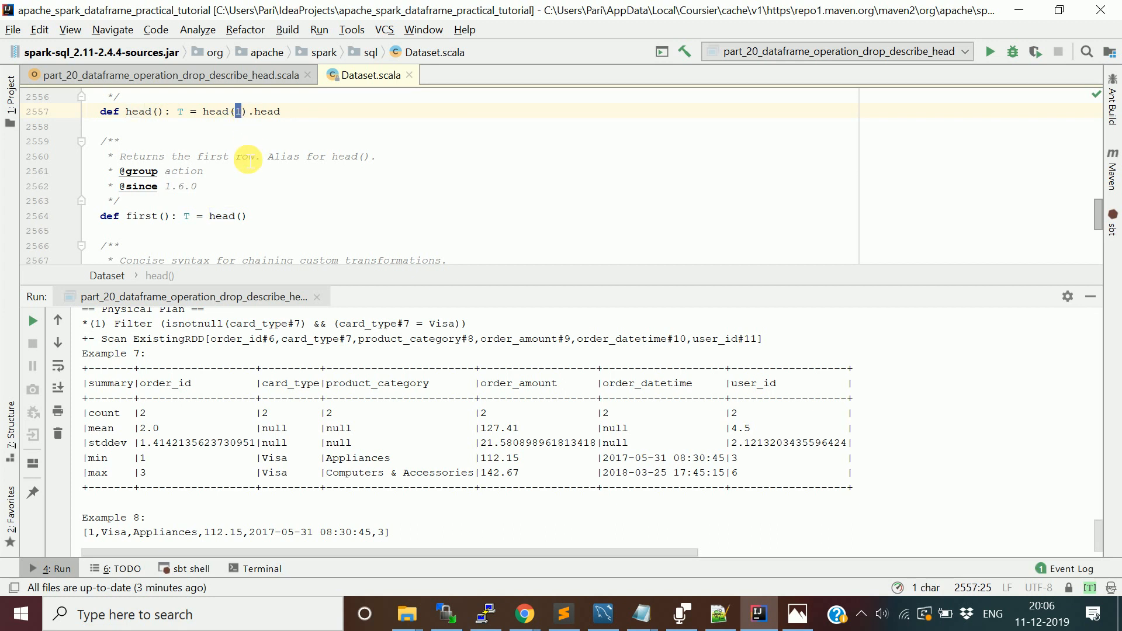
{"action": "mouse_move", "coordinate": [195, 231]}
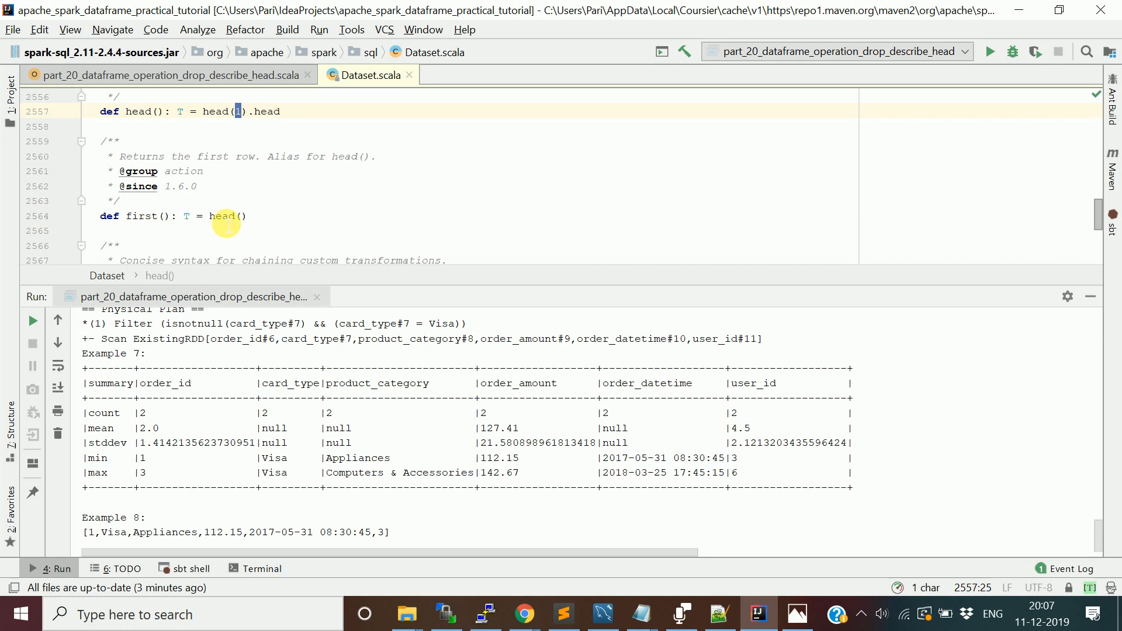
{"action": "key", "text": "alt+tab"}
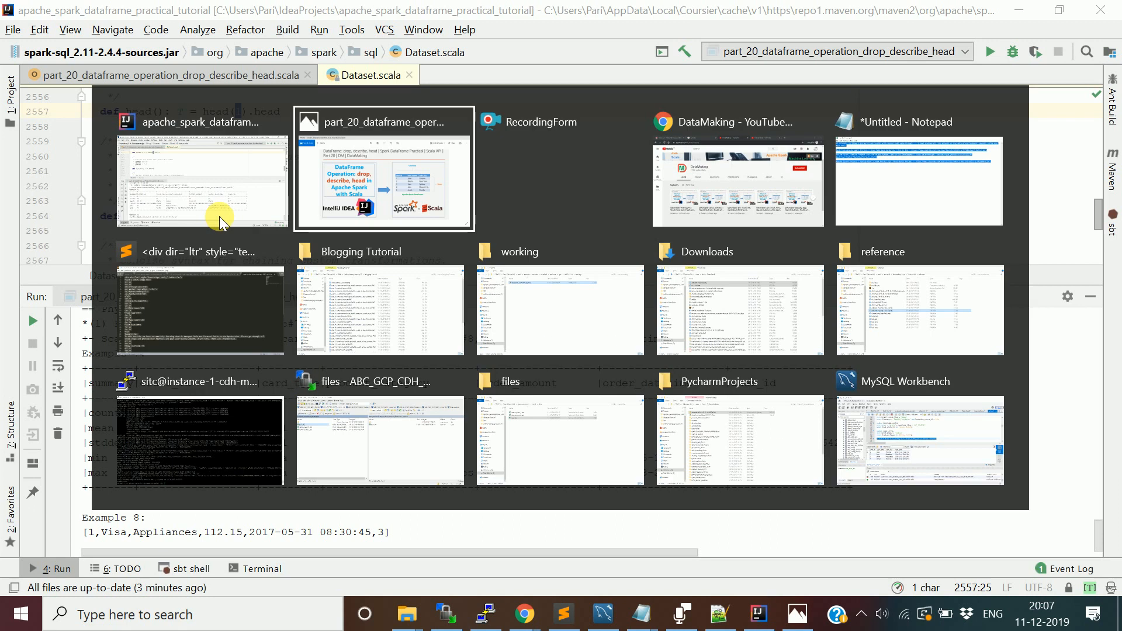
- Switch to the DataMaking YouTube channel in Chrome and show its Playlists tab
{"action": "left_click", "coordinate": [737, 179]}
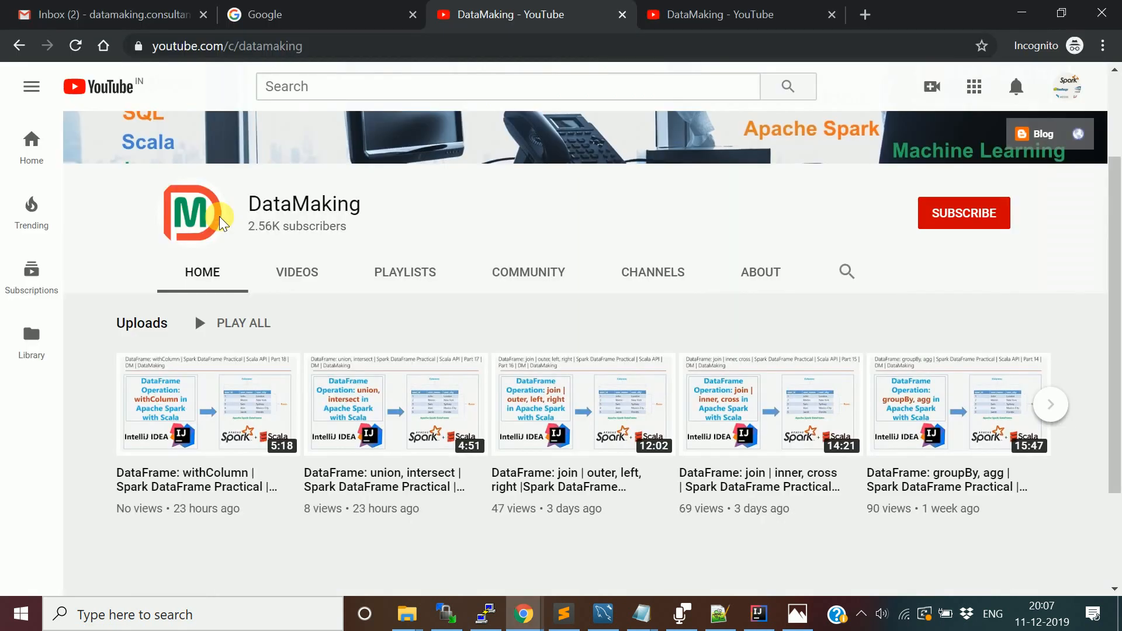
{"action": "left_click", "coordinate": [404, 271]}
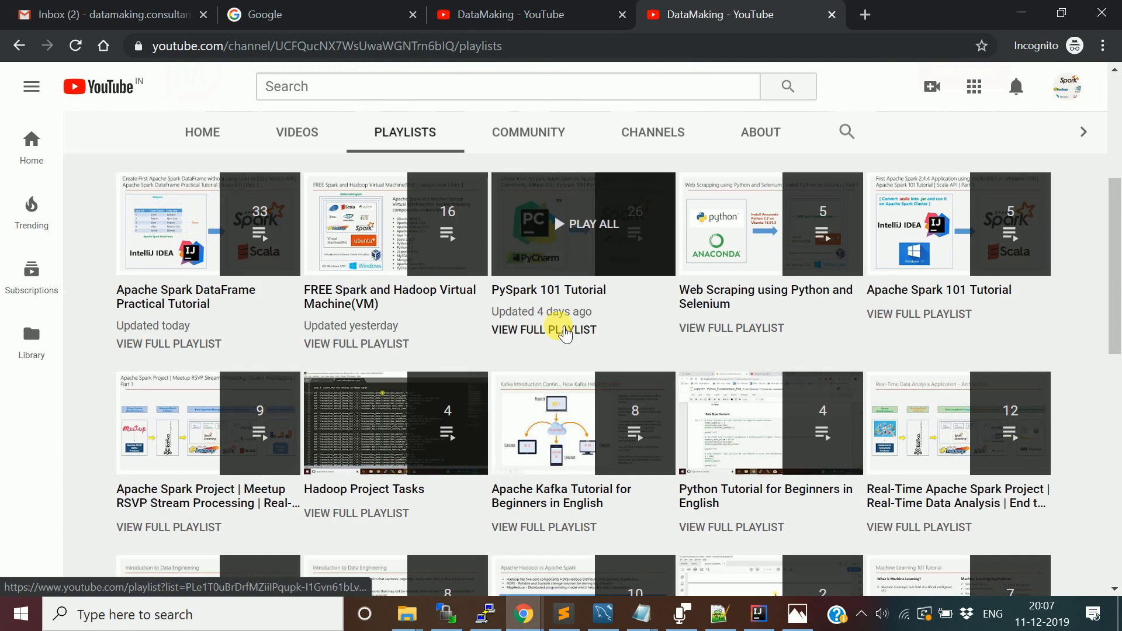
{"action": "mouse_move", "coordinate": [896, 121]}
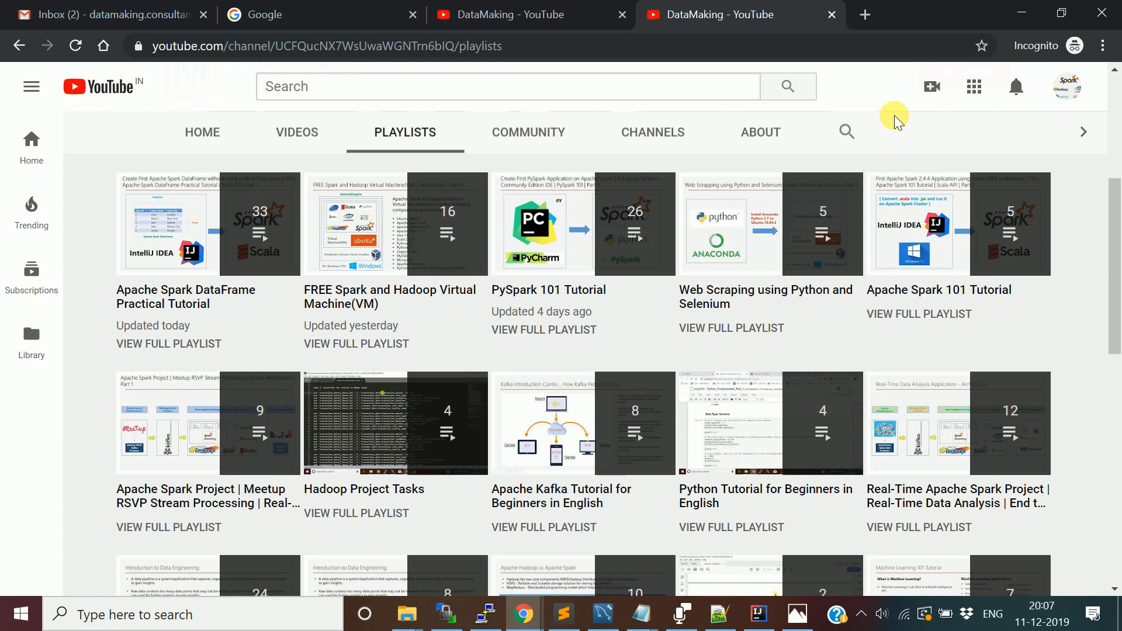
{"action": "mouse_move", "coordinate": [930, 86]}
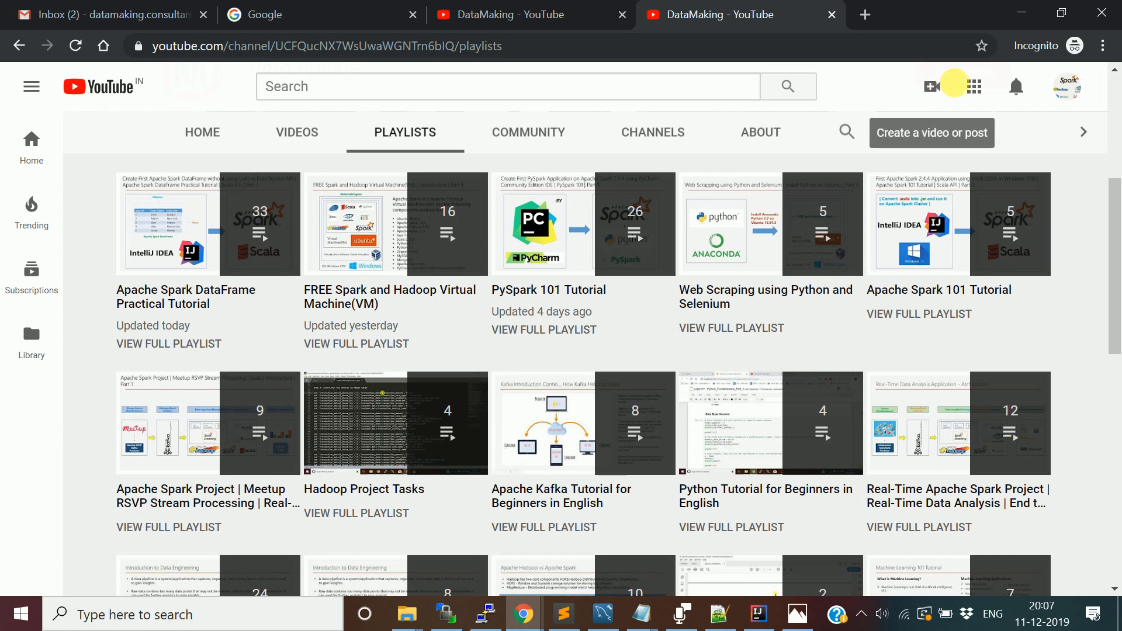
{"action": "mouse_move", "coordinate": [1014, 86]}
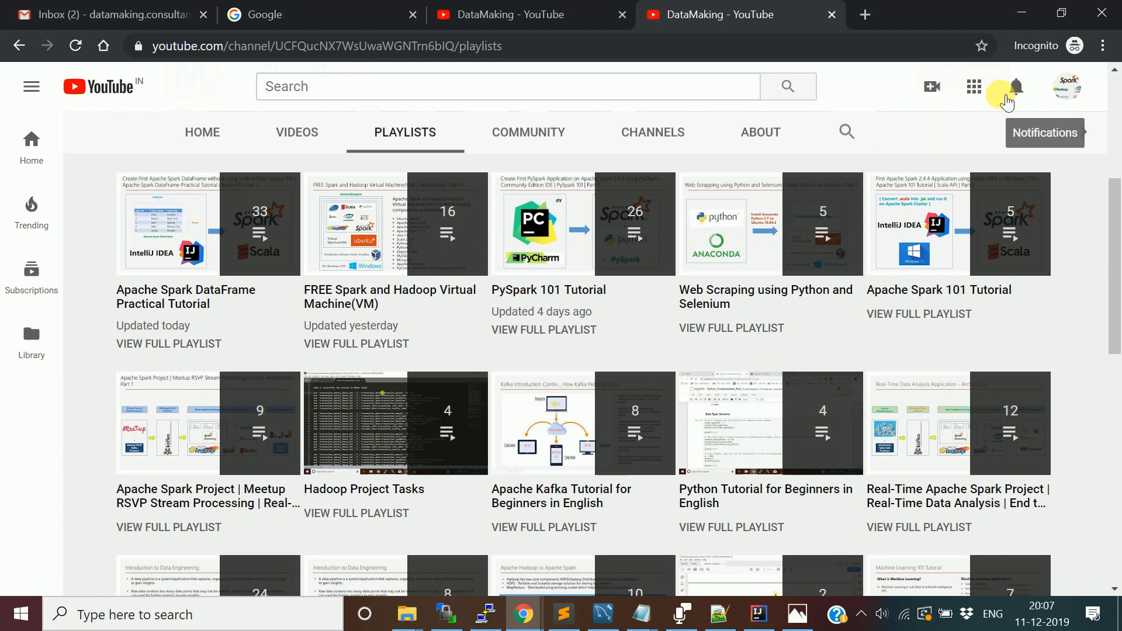